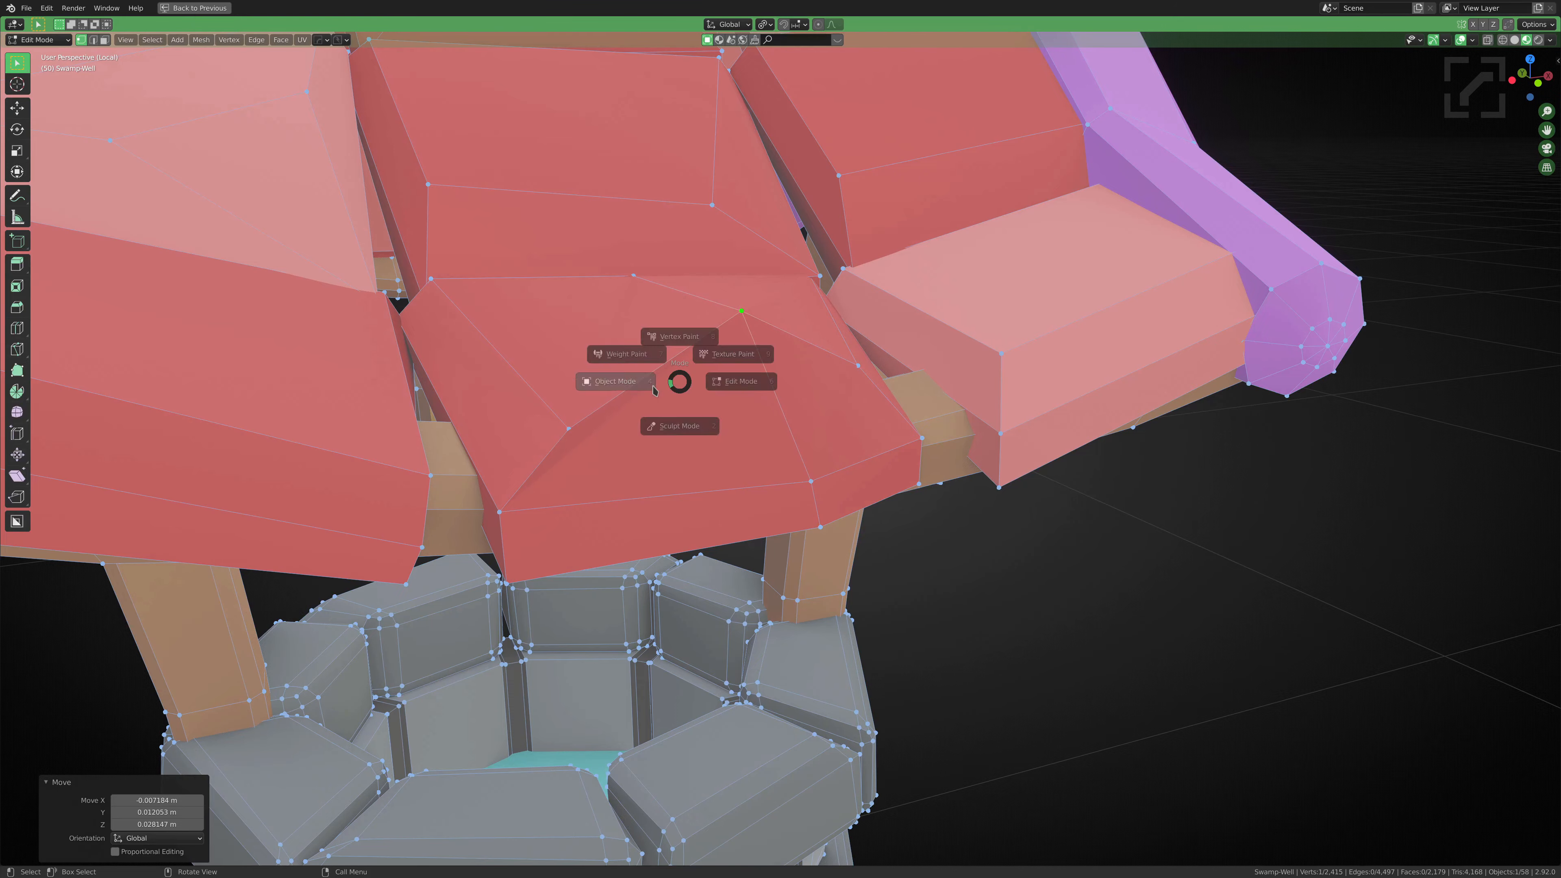
Switch the well prop to Object Mode and frame it as one shaded object
left_click(615, 382)
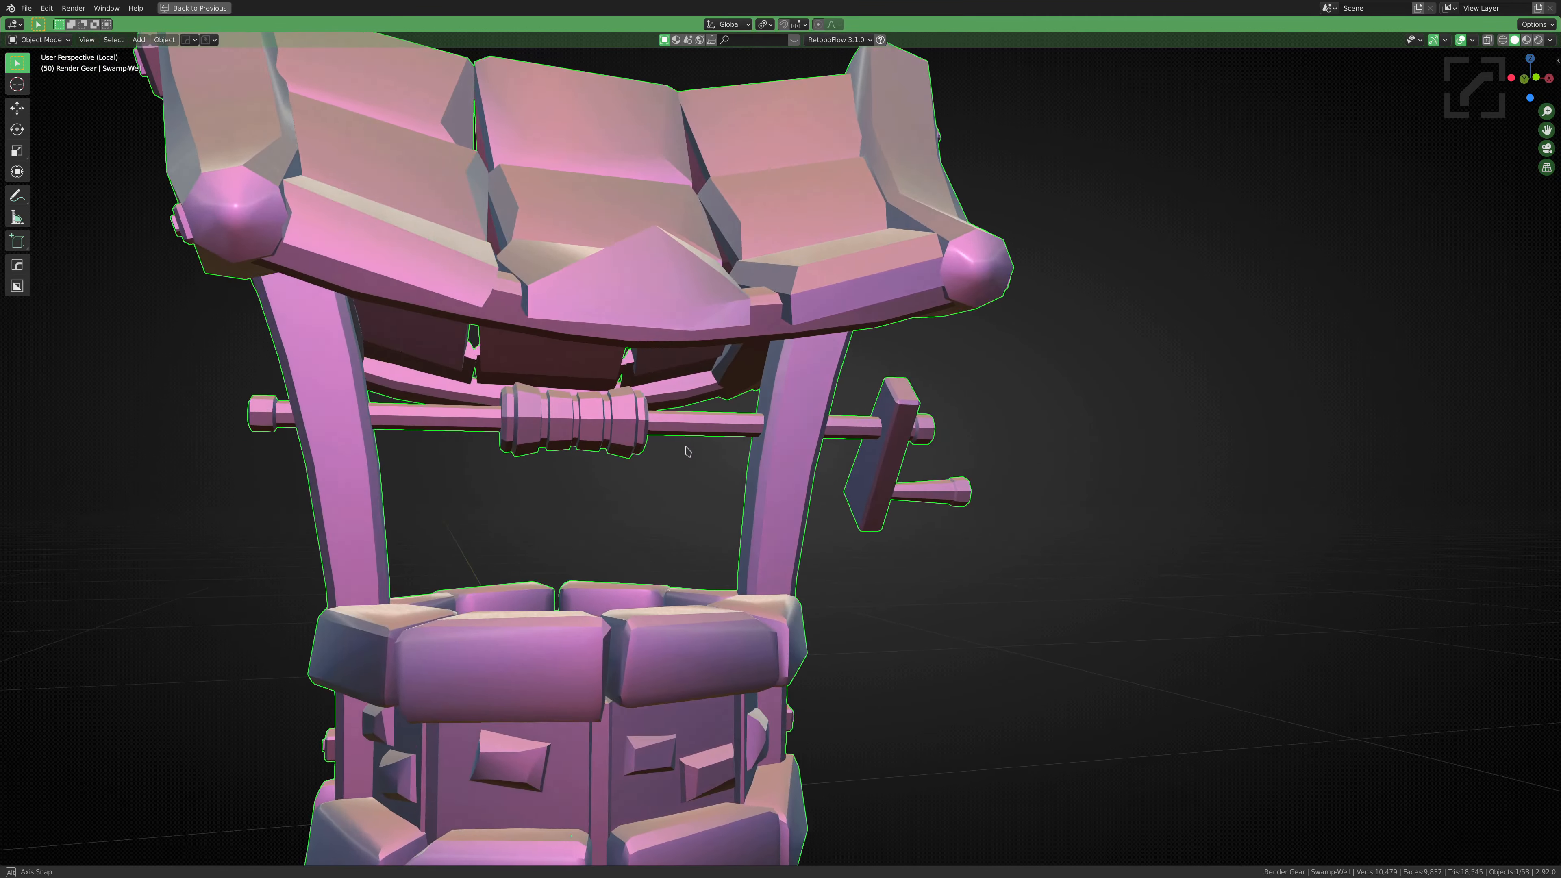
left_click(297, 9)
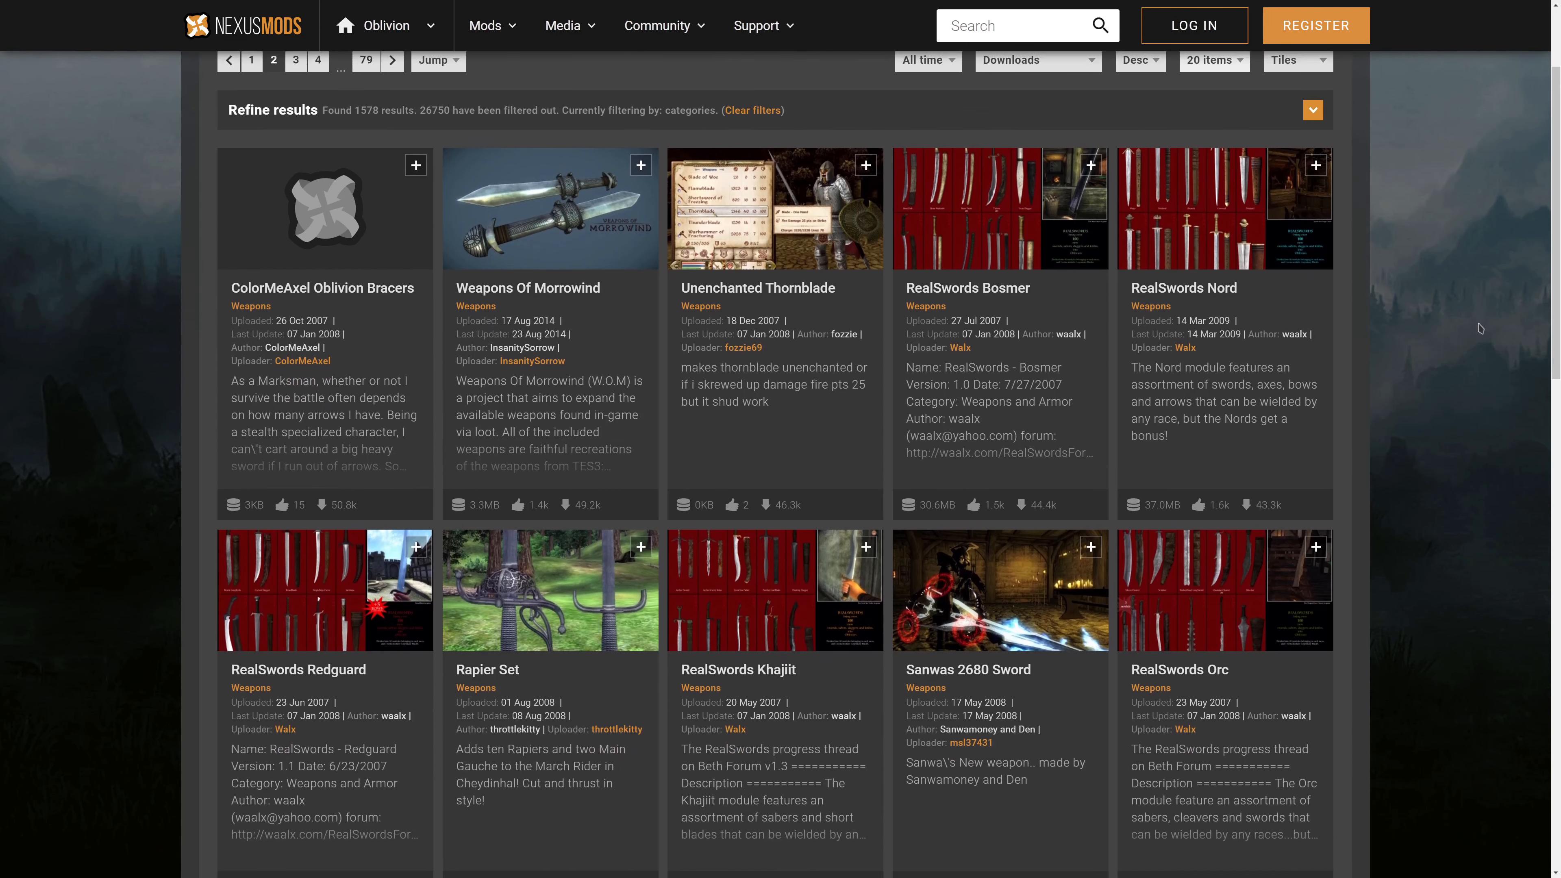
Scroll down the Nexus Mods Oblivion weapons category listing
scroll("down", 3)
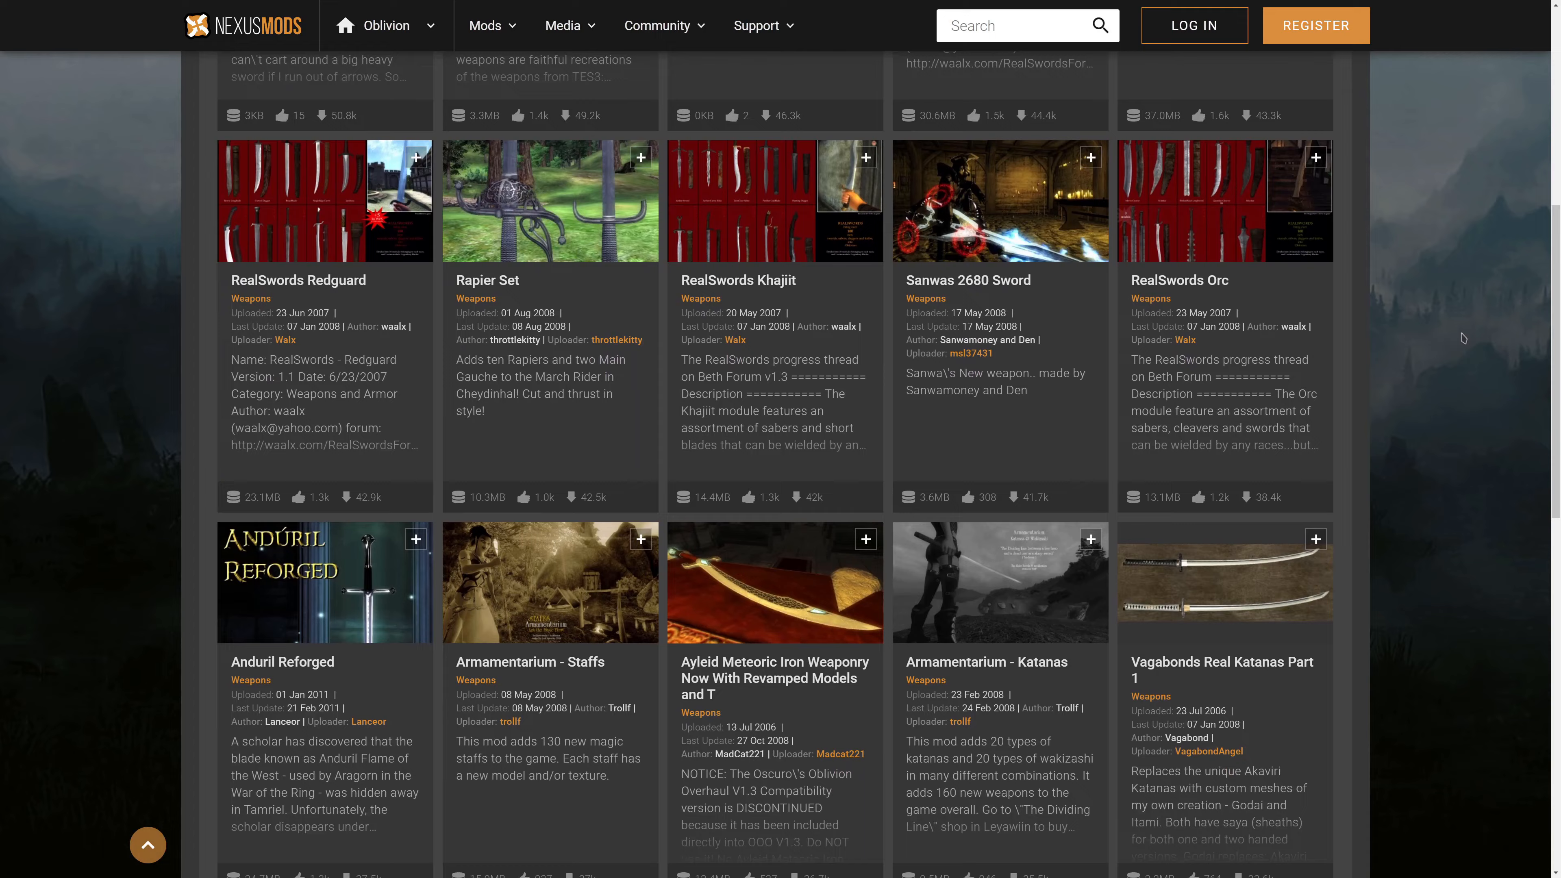
scroll("down", 3)
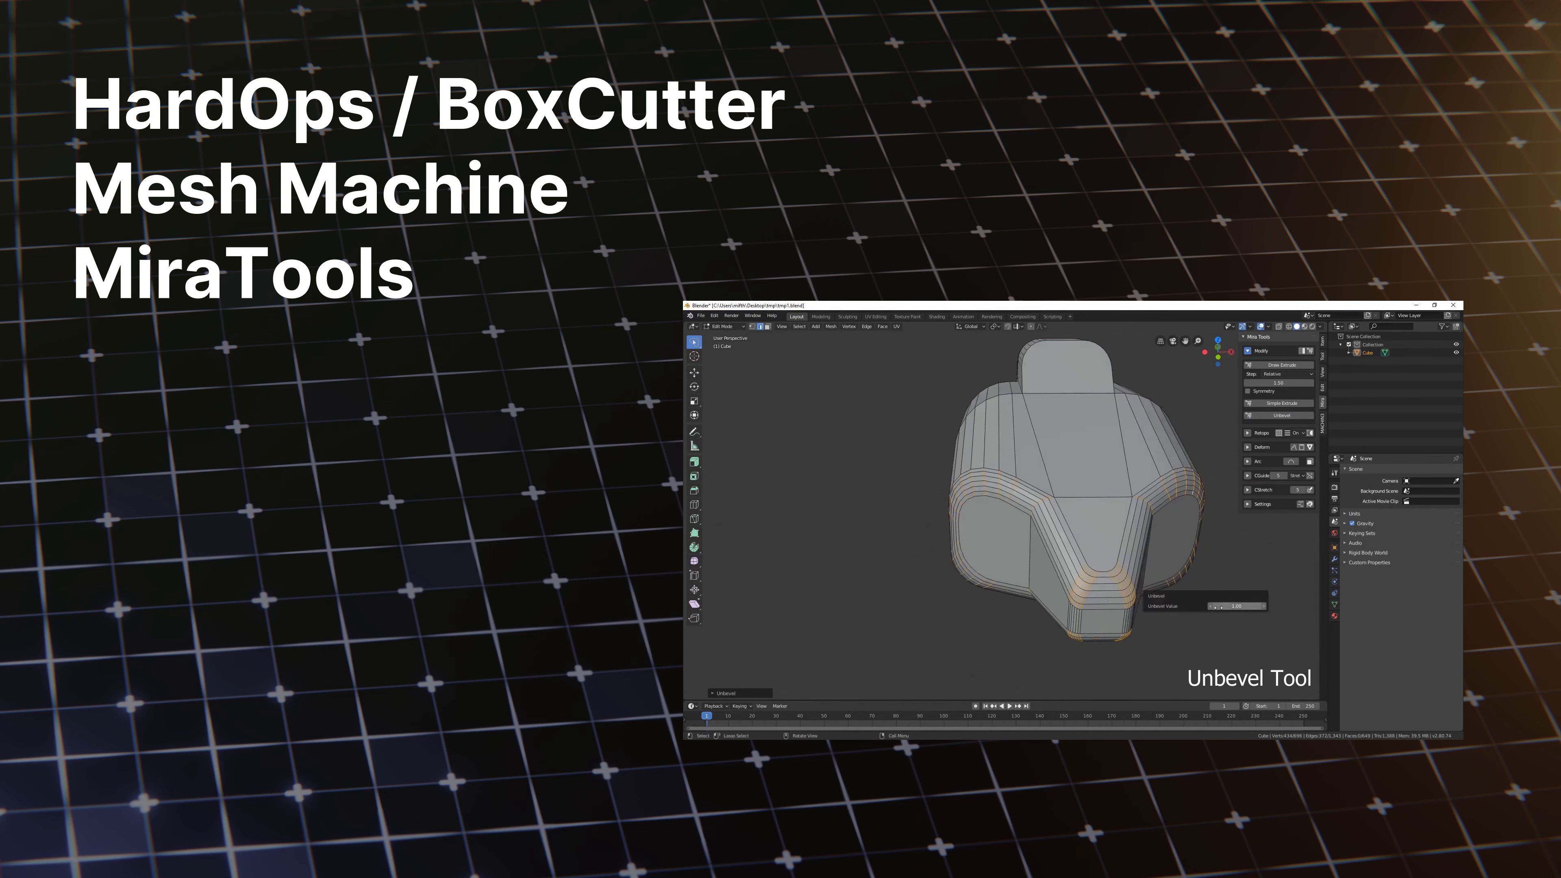
left_click_drag(1255, 607, 1215, 607)
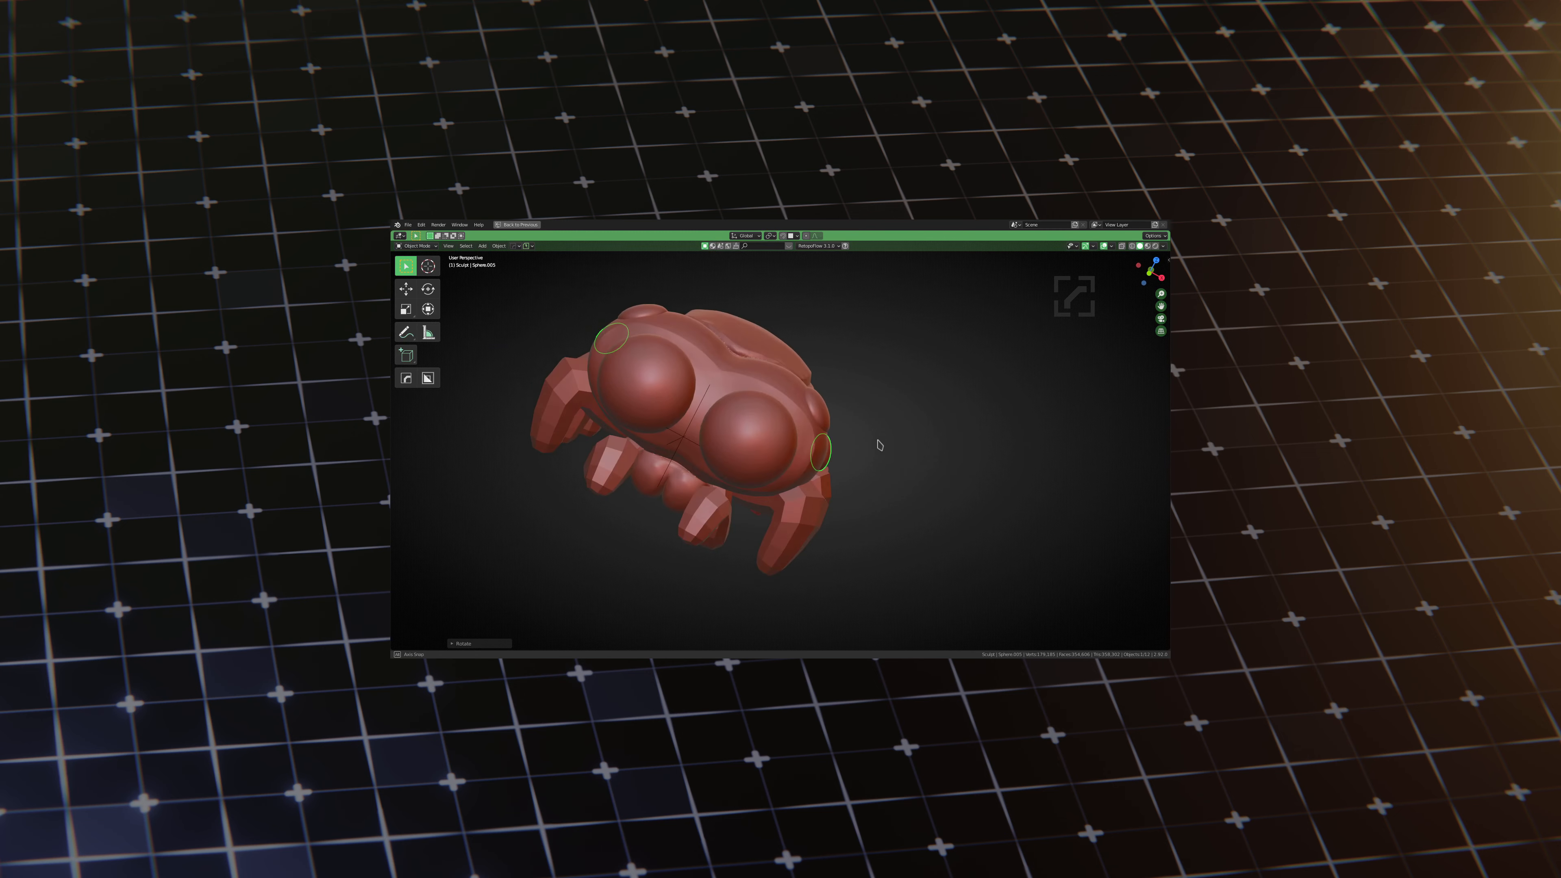
Orbit to face the spider on its web, then bring up Preferences at the Navigation section
left_click_drag(877, 444, 558, 501)
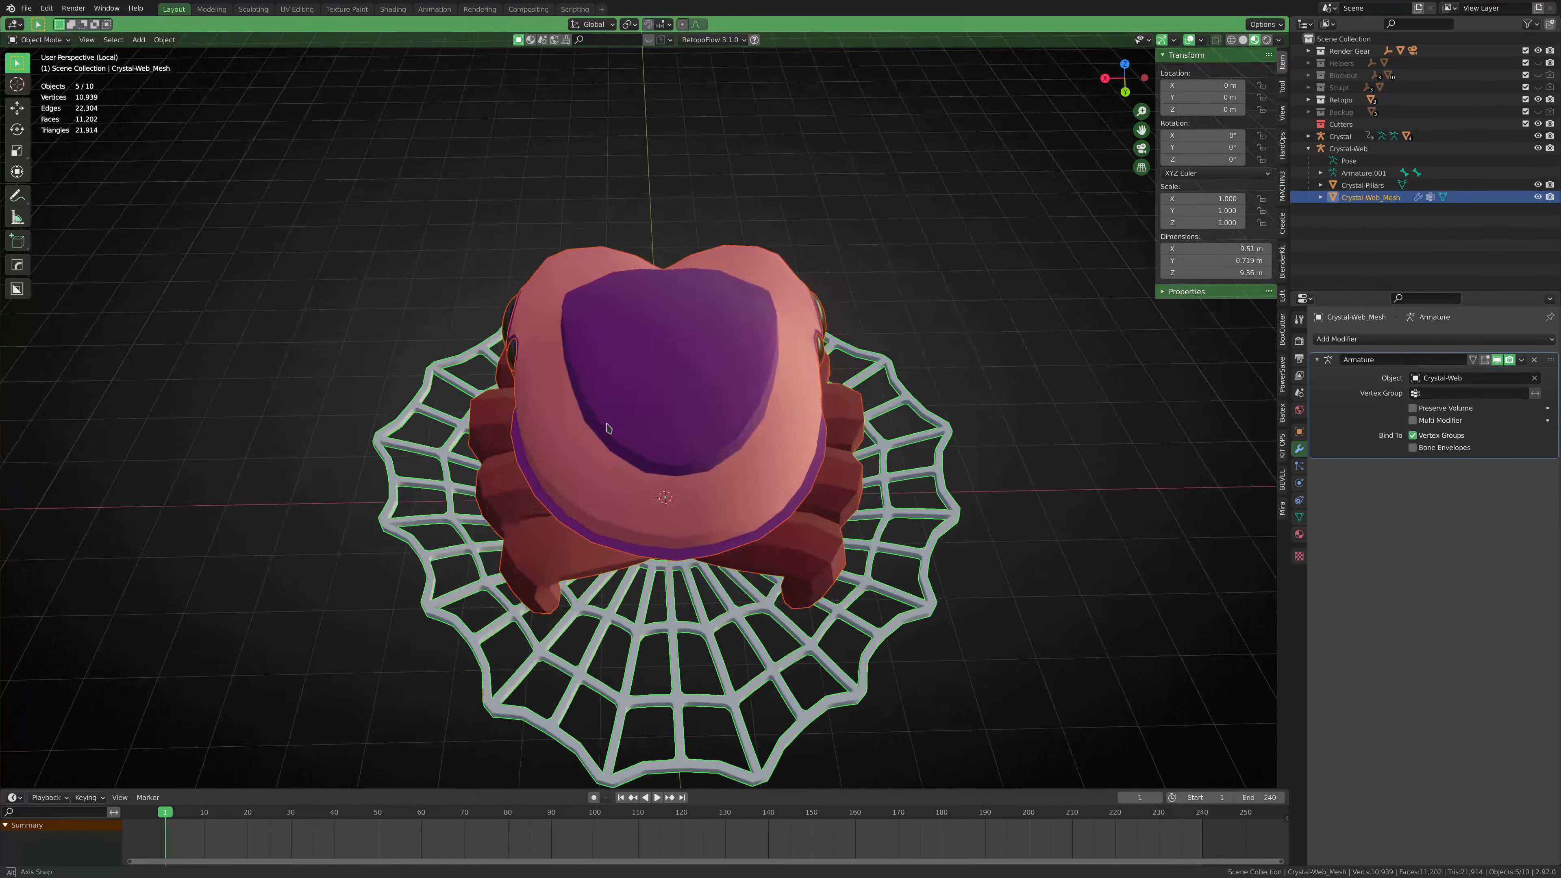
left_click_drag(647, 428, 1011, 382)
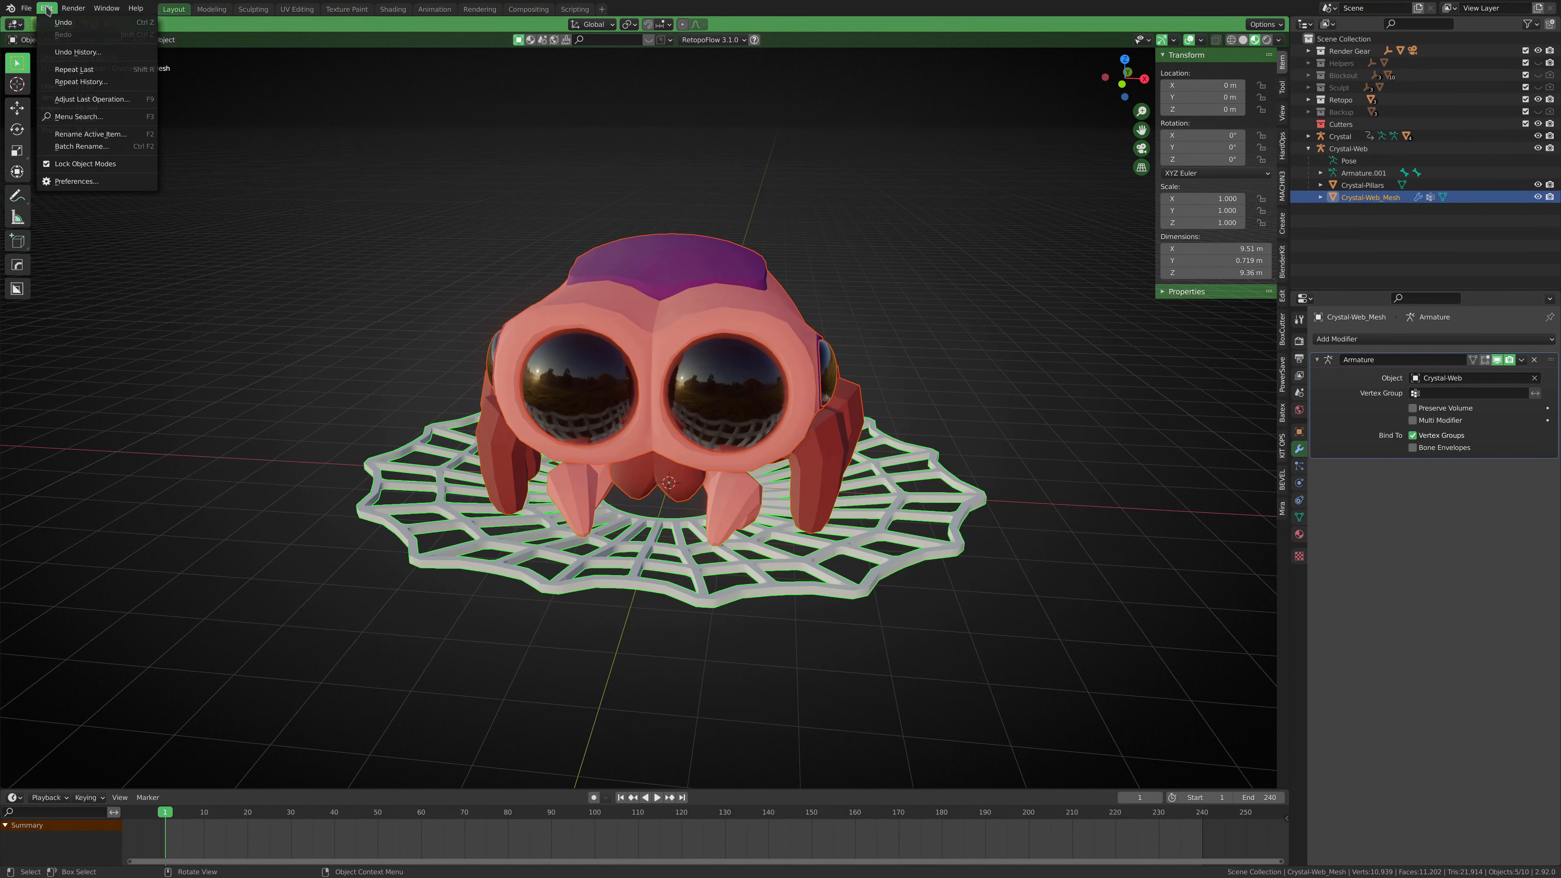
left_click(77, 180)
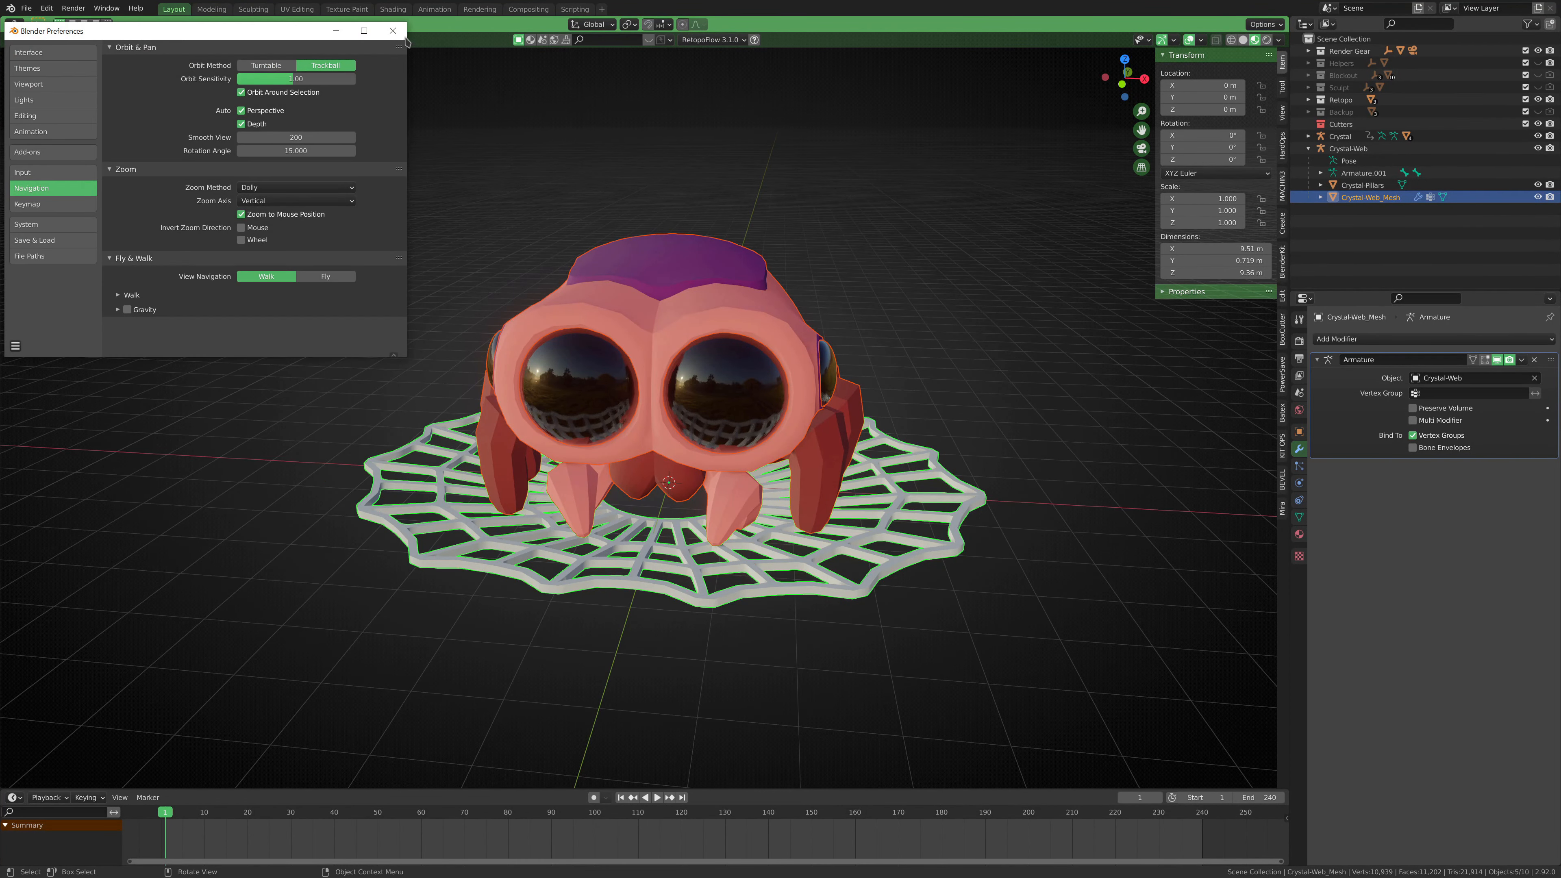
left_click(393, 31)
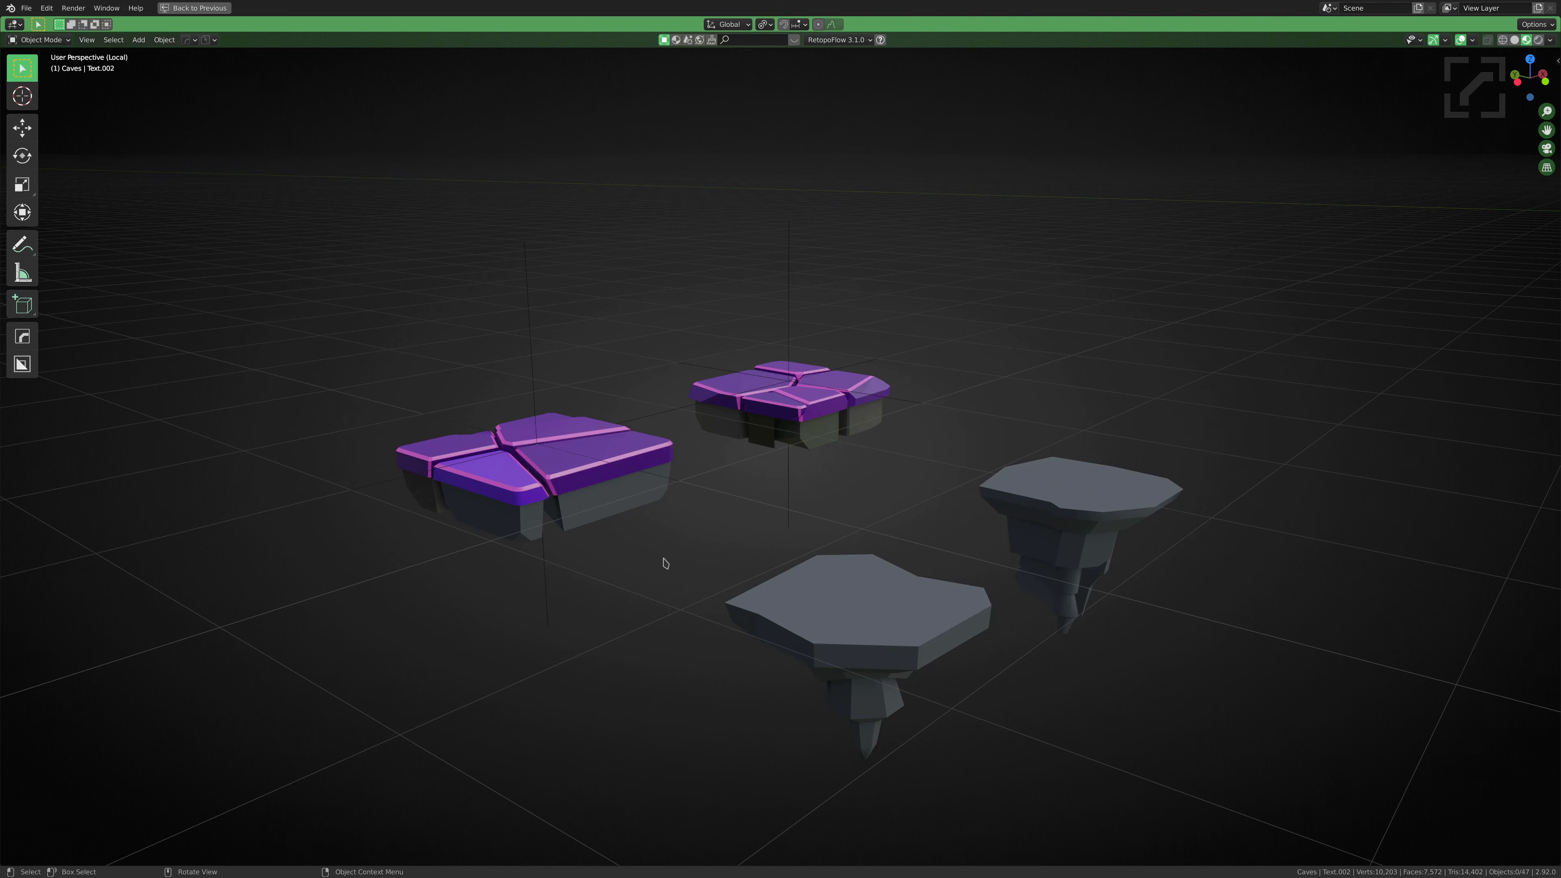
Edit one purple rock tile's mesh and inspect it and the pointed stone underside from below
left_click(619, 460)
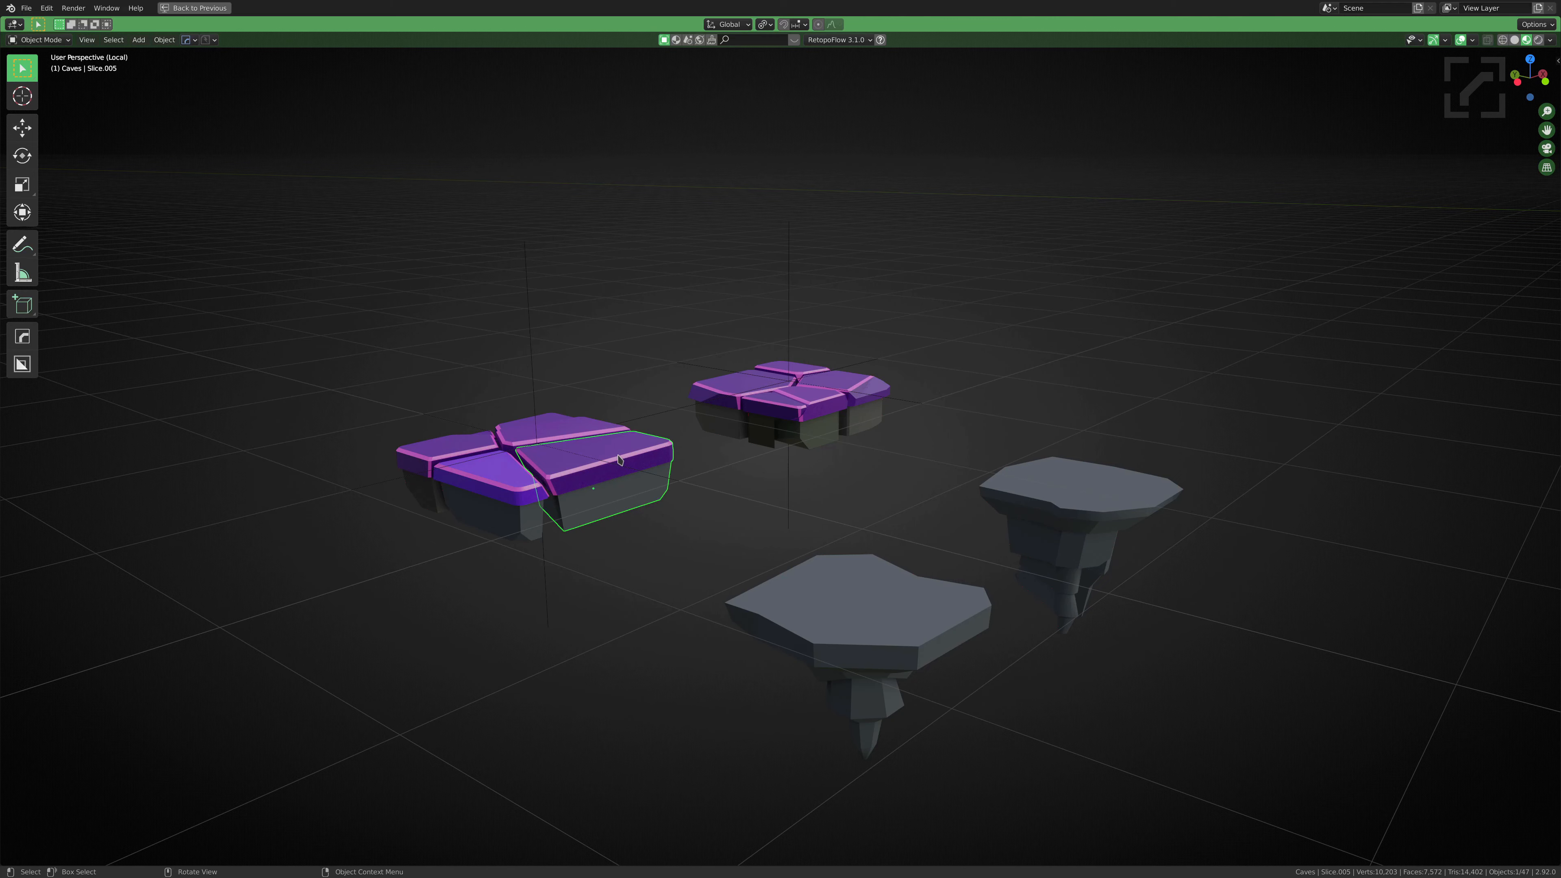
key("Tab")
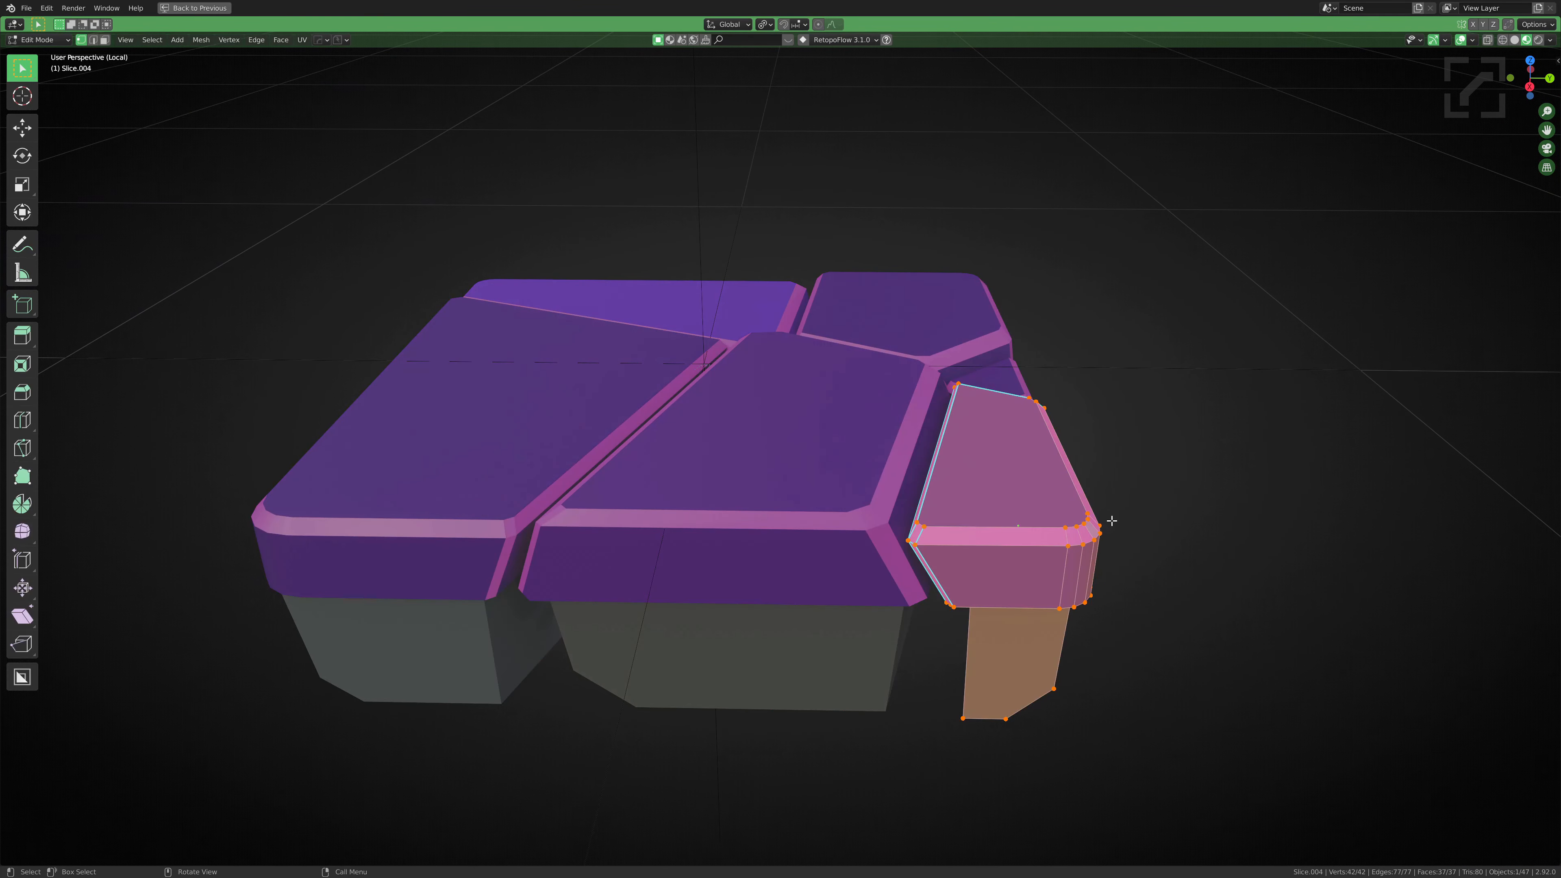
left_click_drag(1113, 520, 1041, 422)
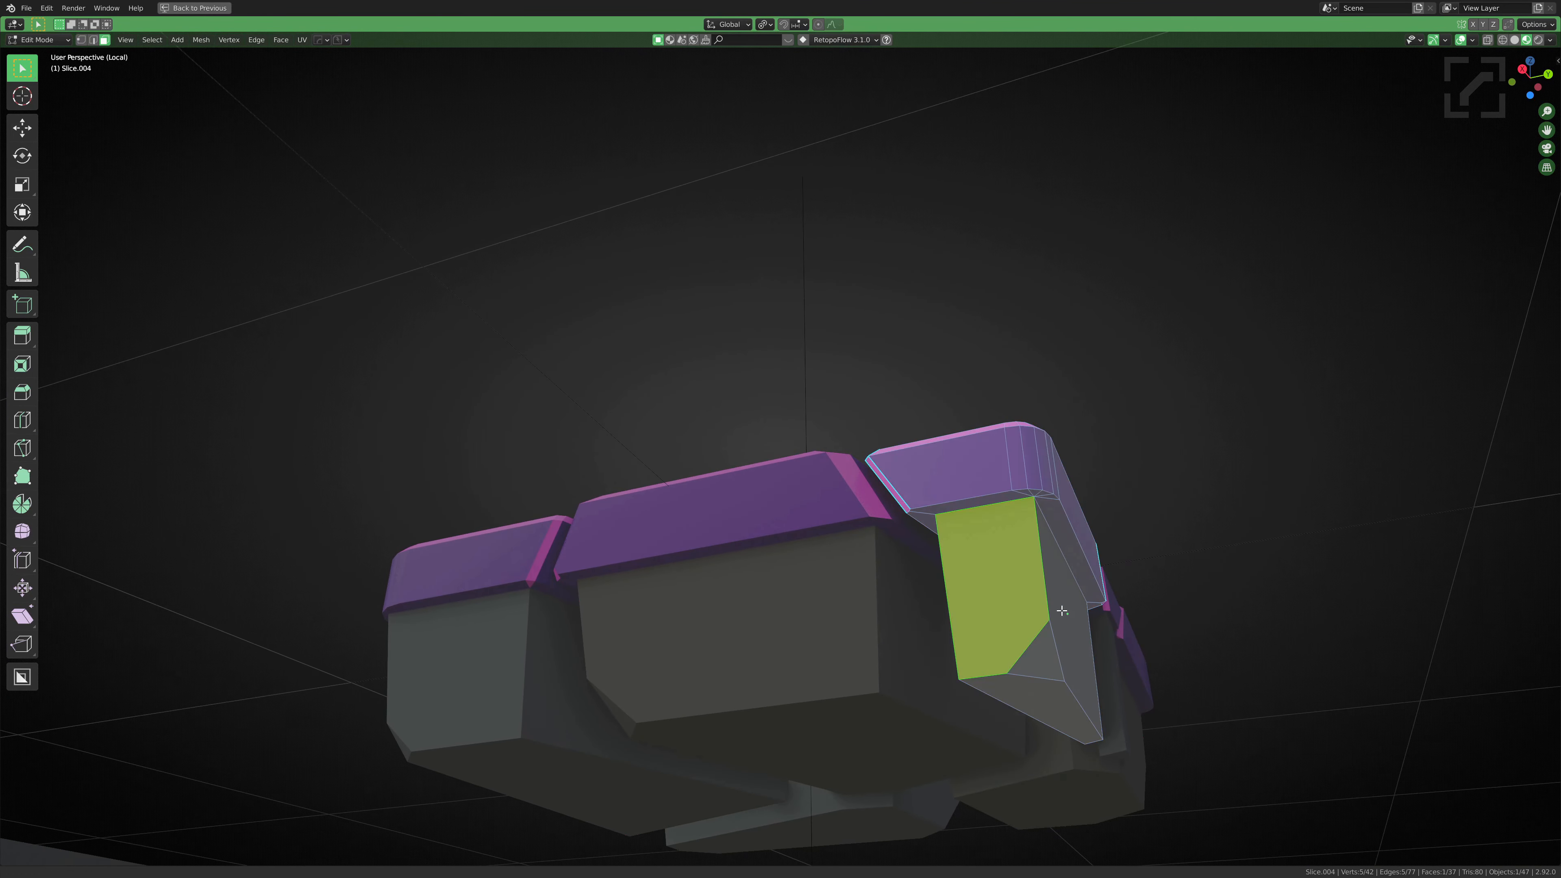
left_click_drag(1062, 610, 757, 553)
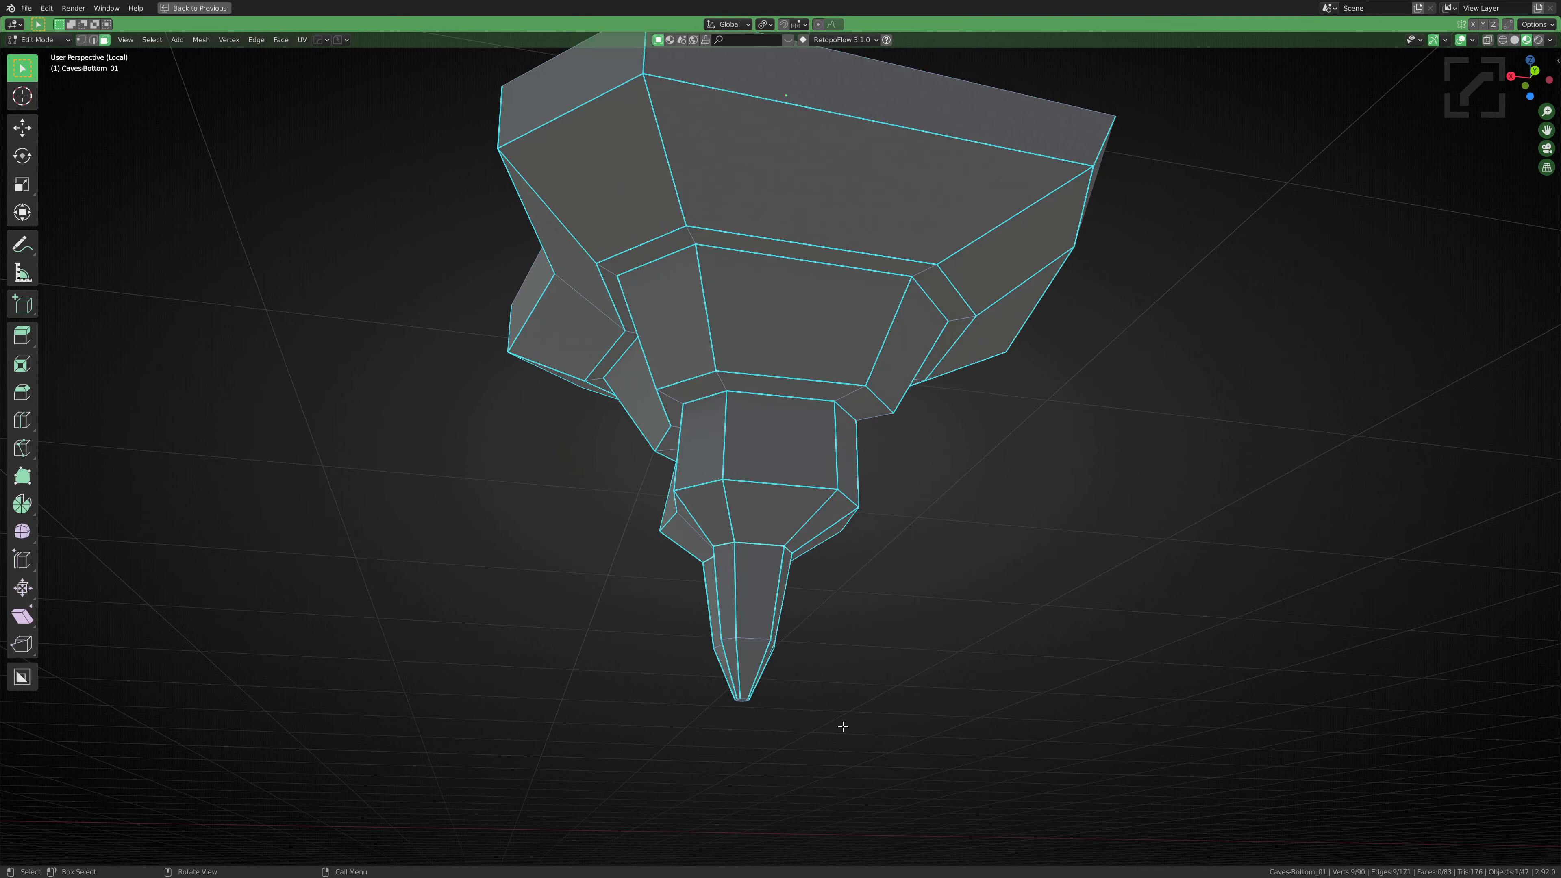
left_click_drag(844, 726, 794, 483)
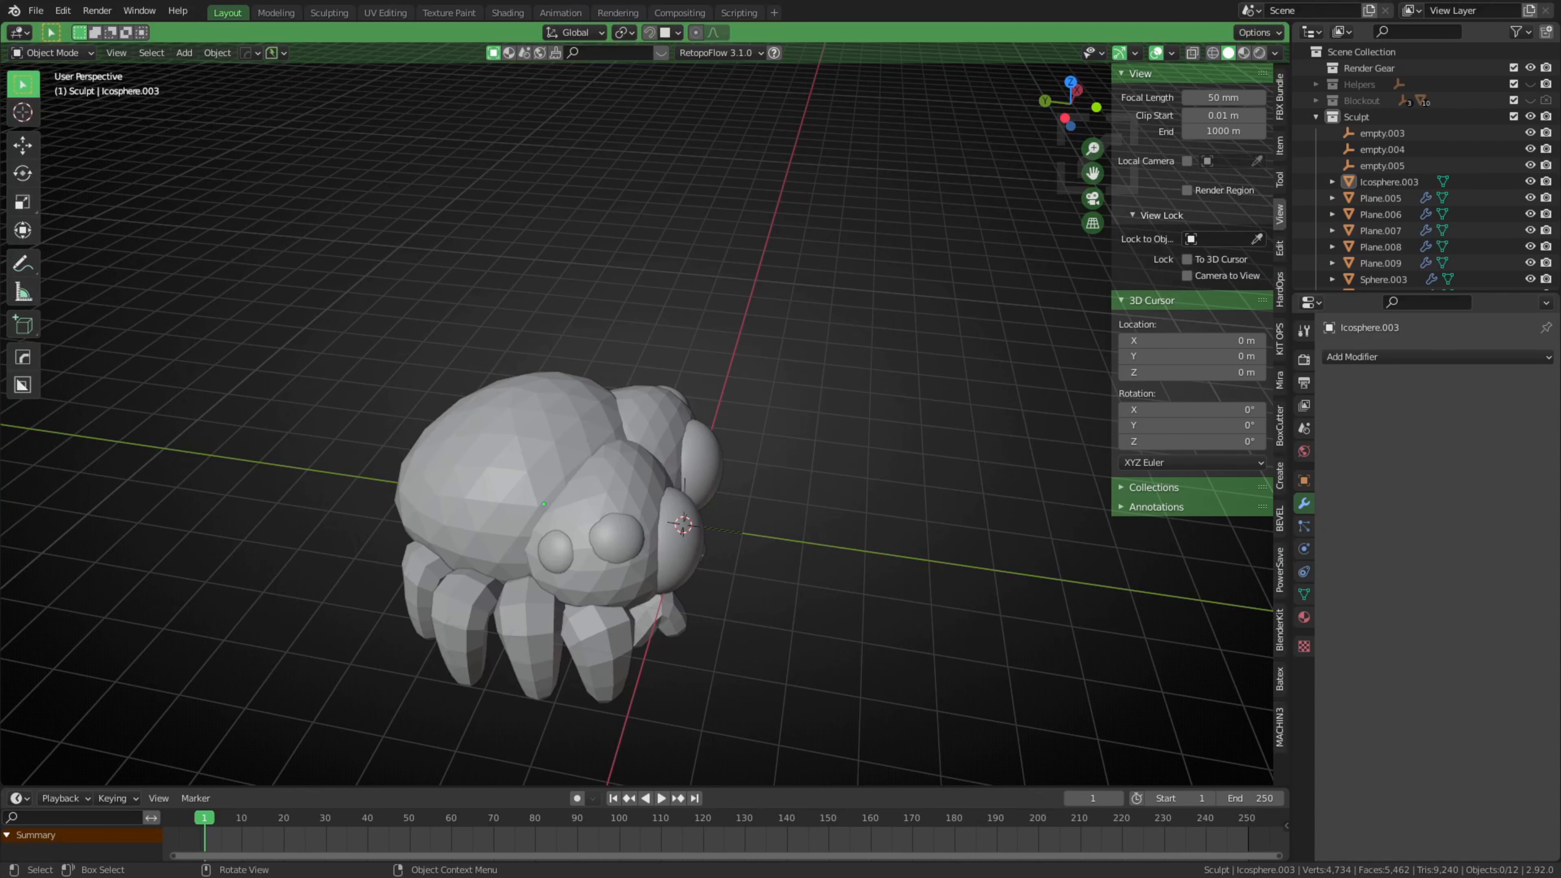
mouse_move(750, 501)
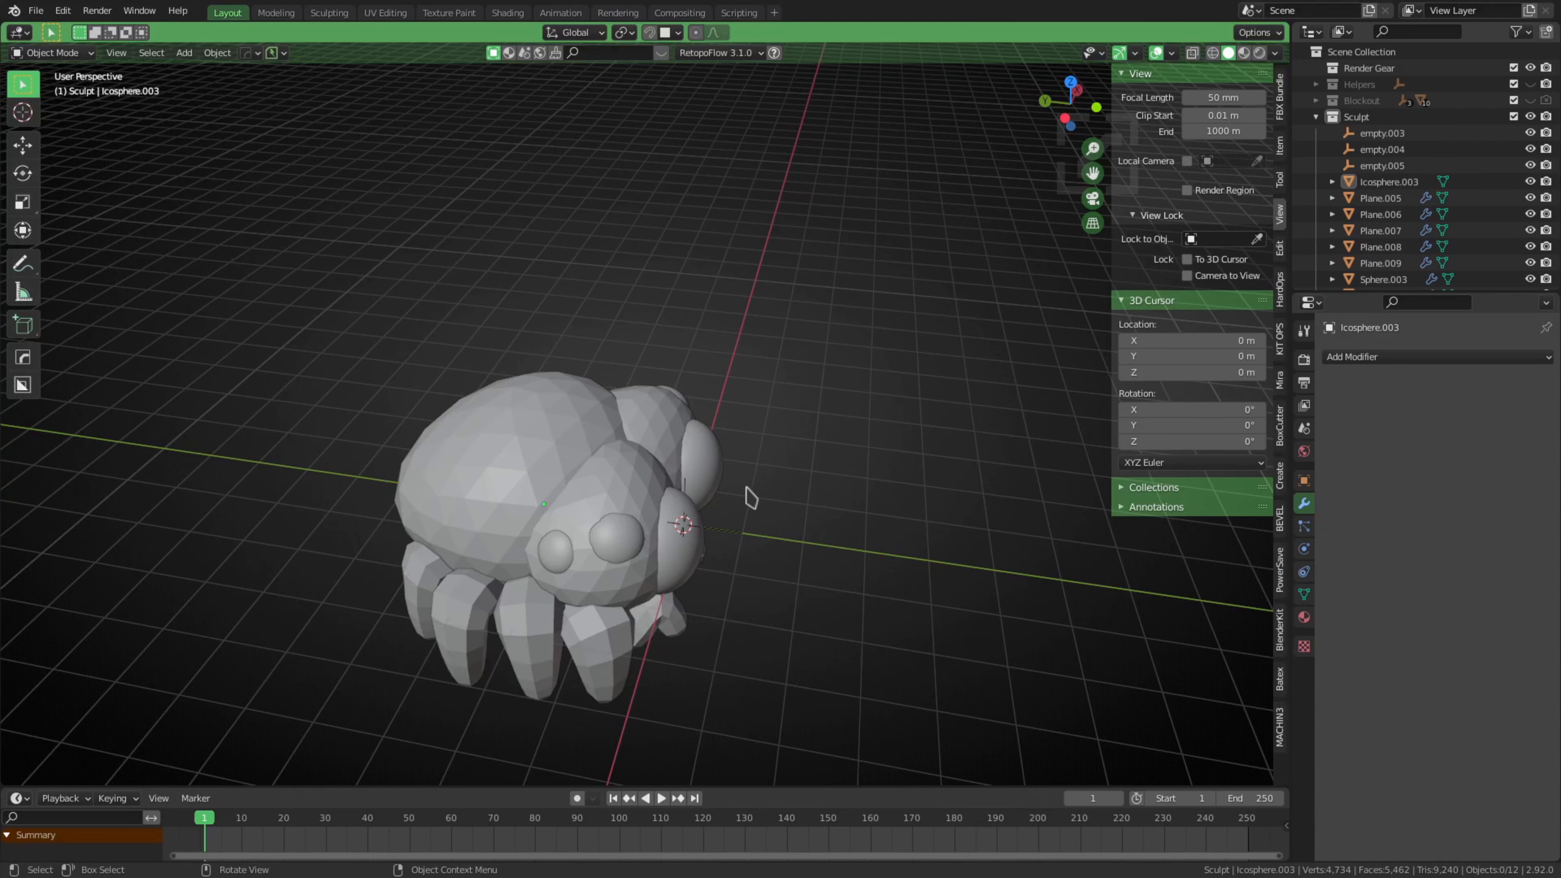
mouse_move(829, 440)
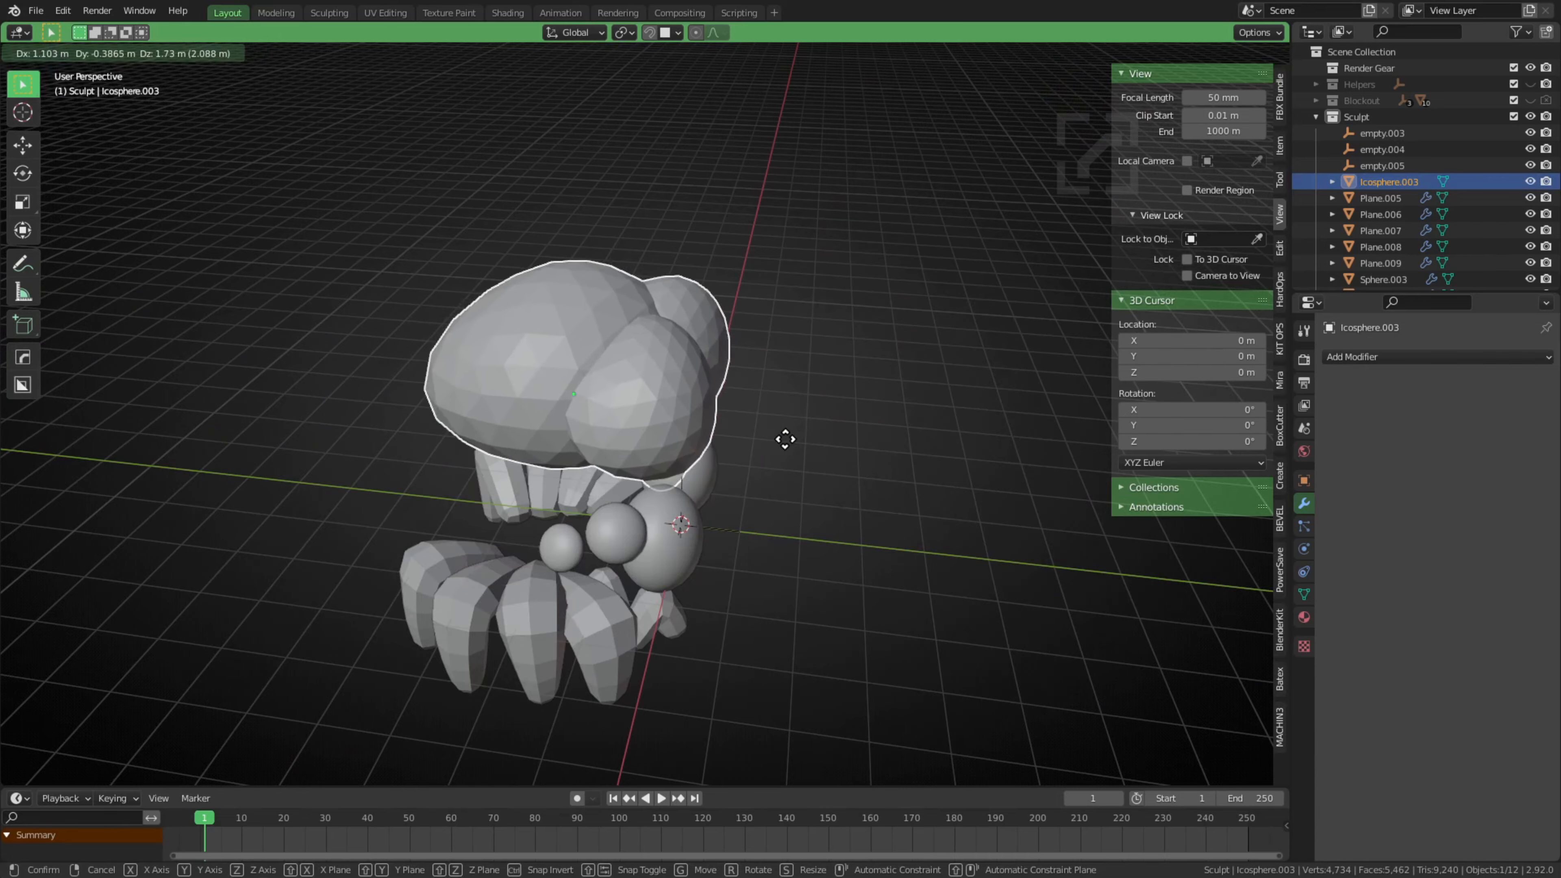
Confirm the blockout body shell placed above the spider's legs
left_click(329, 13)
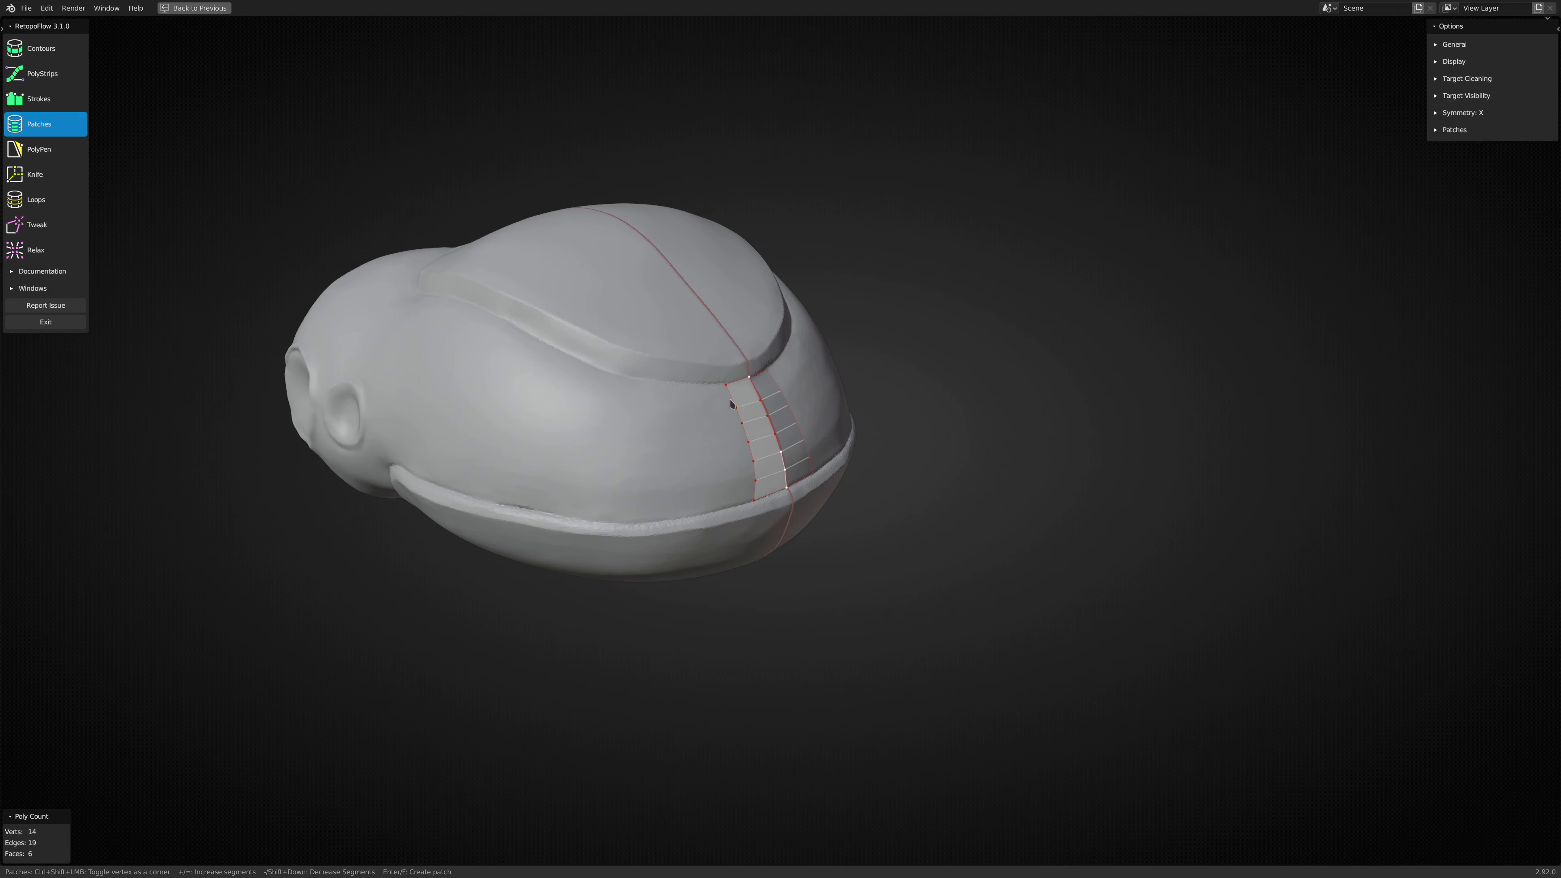
Draw quad strips with PolyStrips and PolyPen over the spider head sculpt
left_click(42, 73)
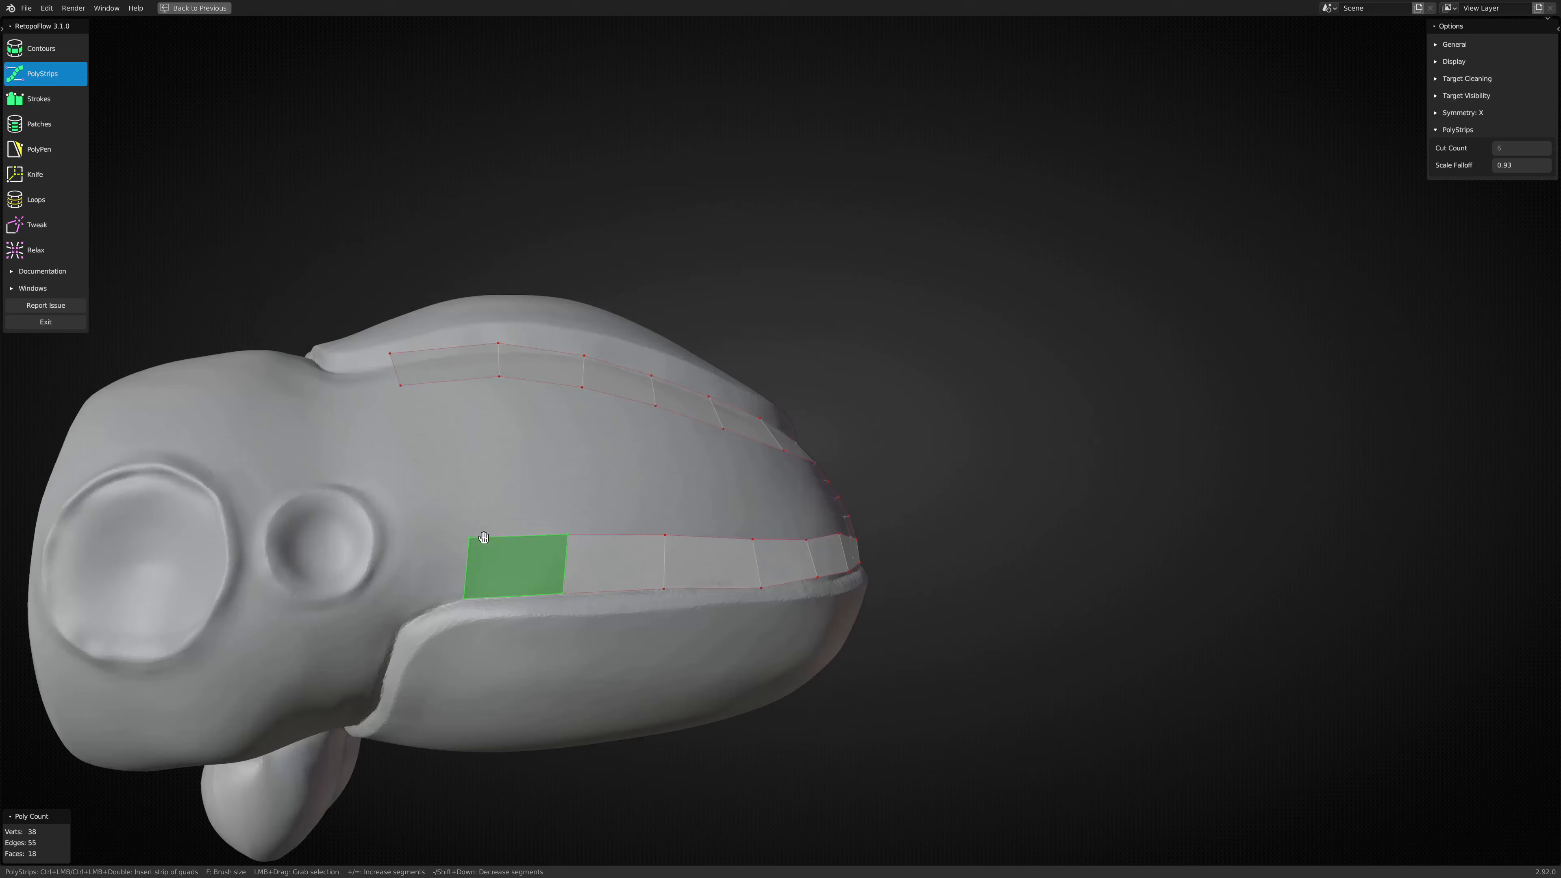
left_click(40, 150)
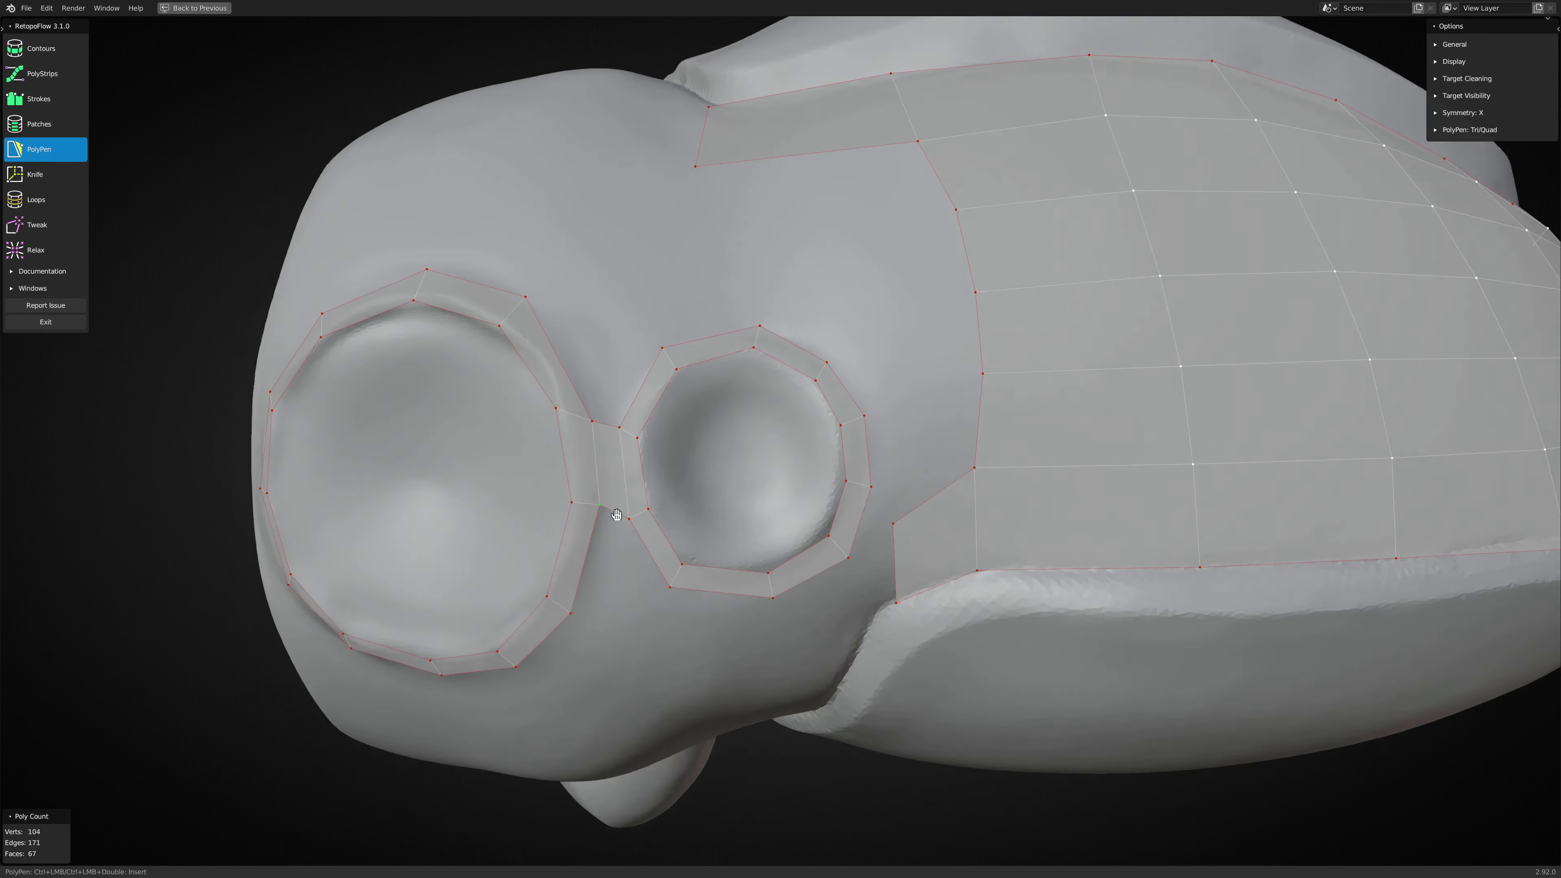
left_click(36, 200)
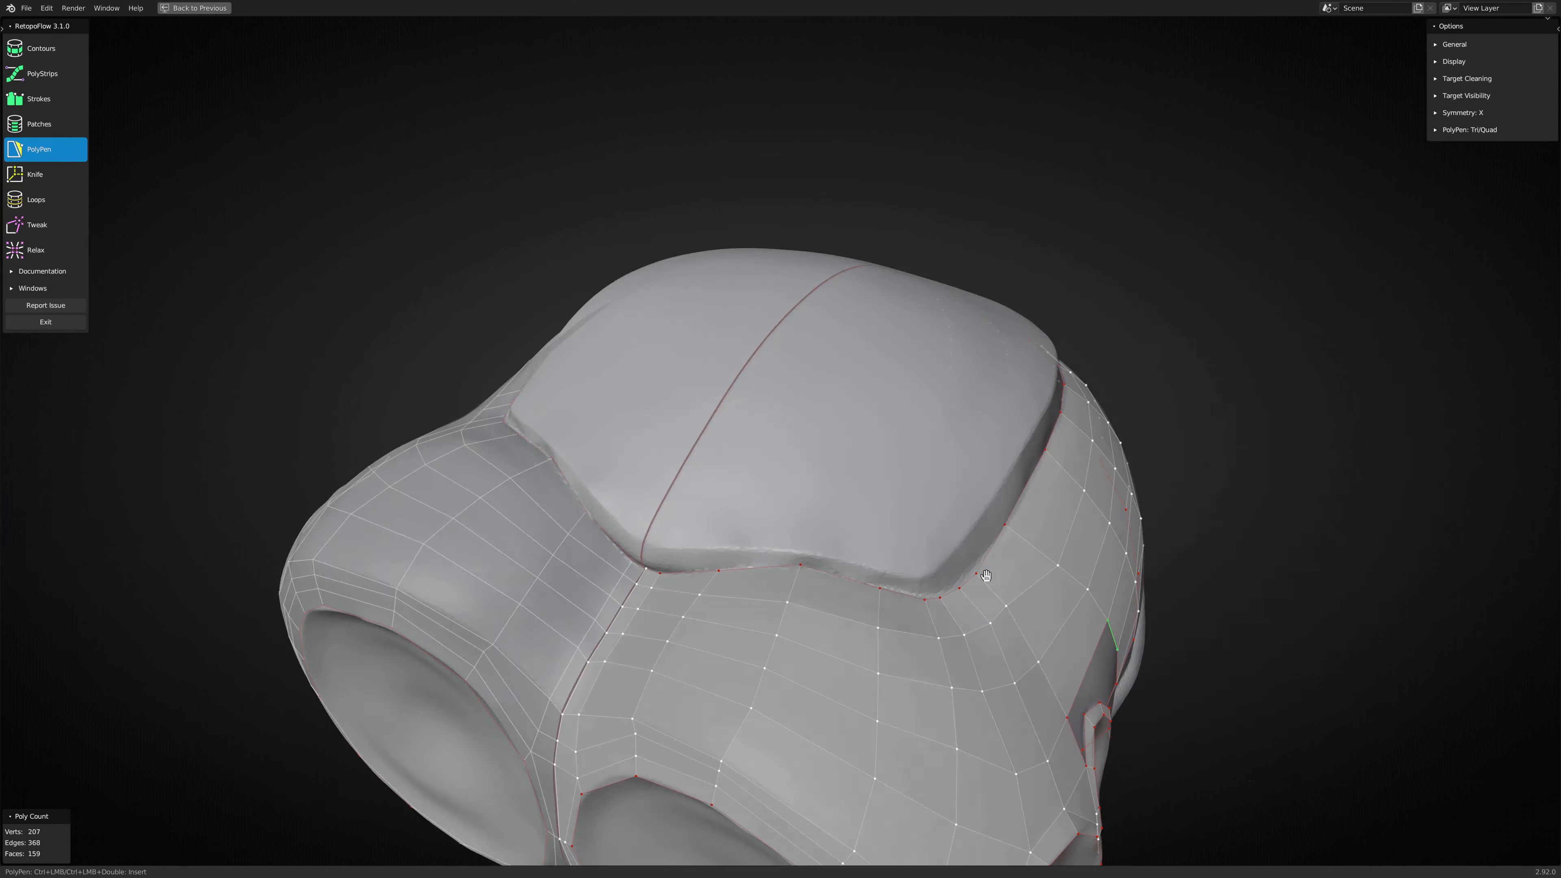
Insert edge loops around the eyes and Relax-smooth the quads above the front leg
left_click(35, 200)
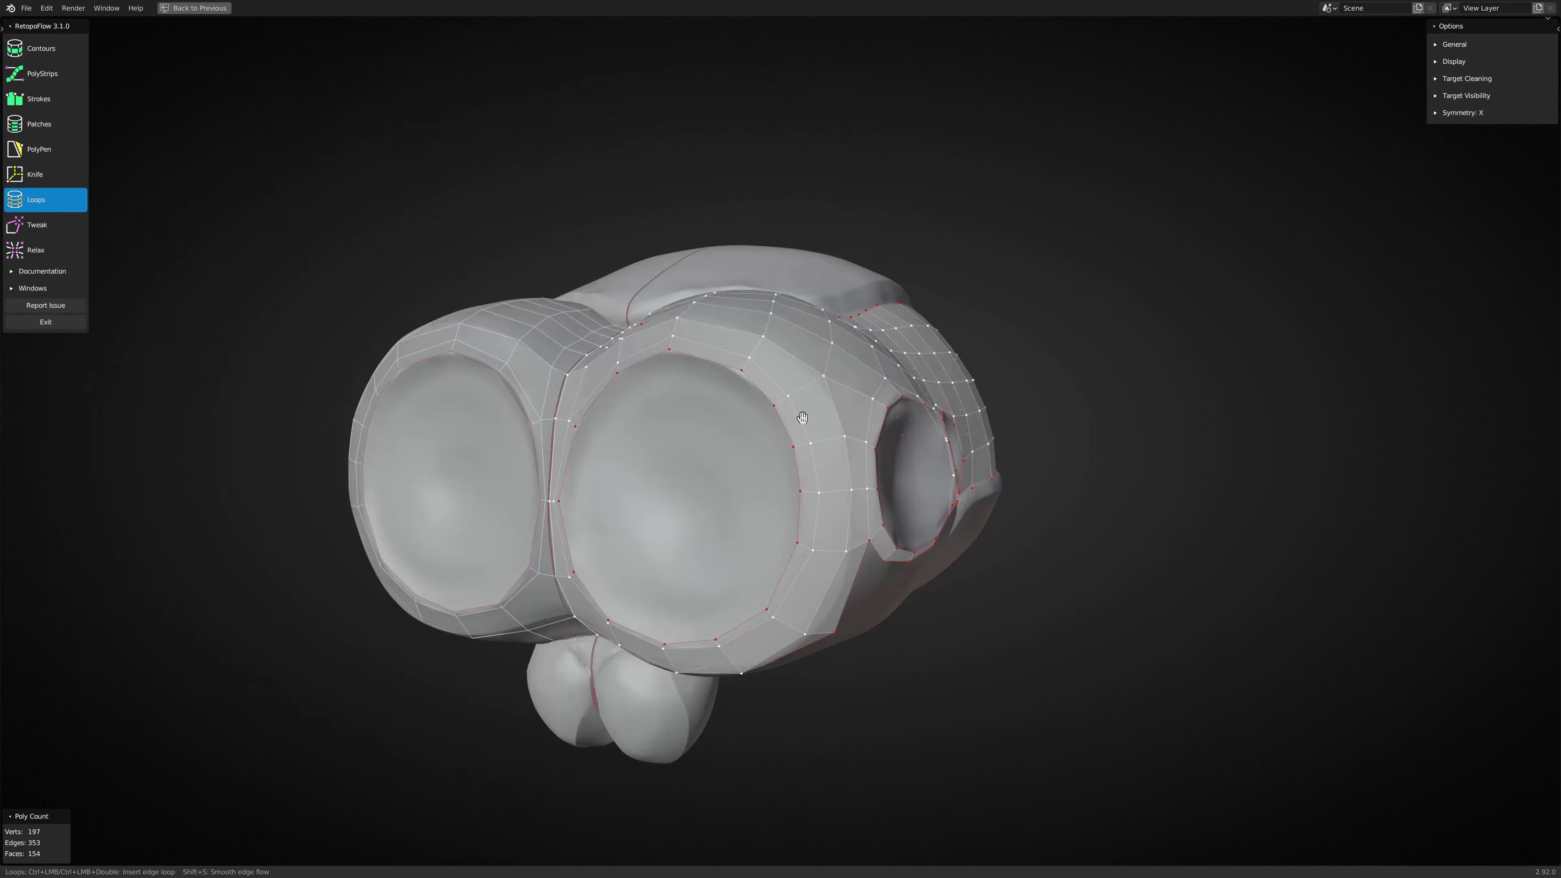
left_click(39, 149)
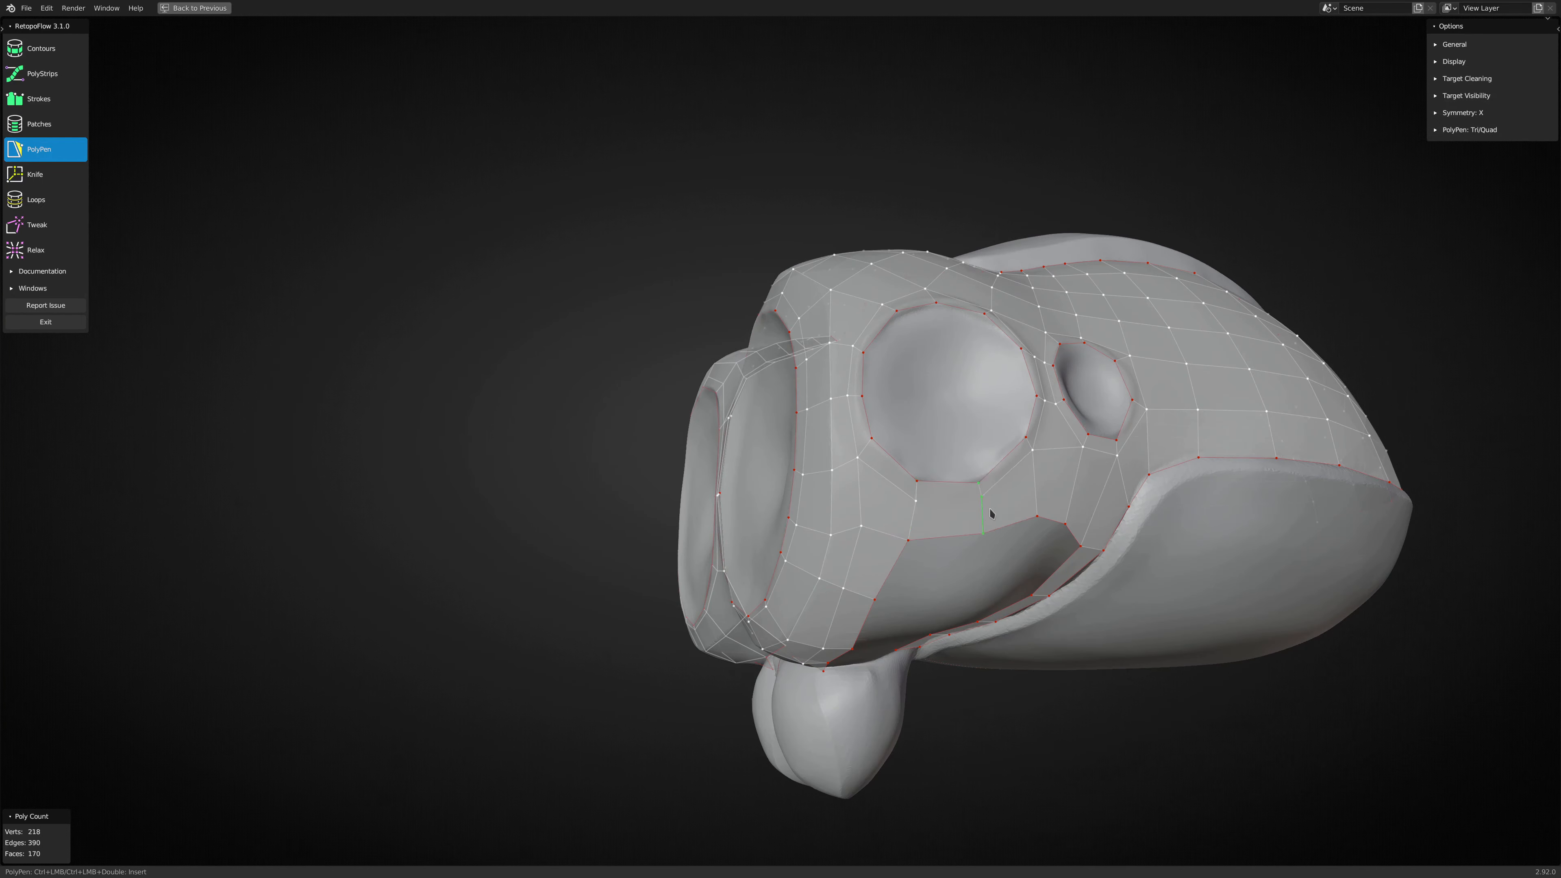
left_click(36, 250)
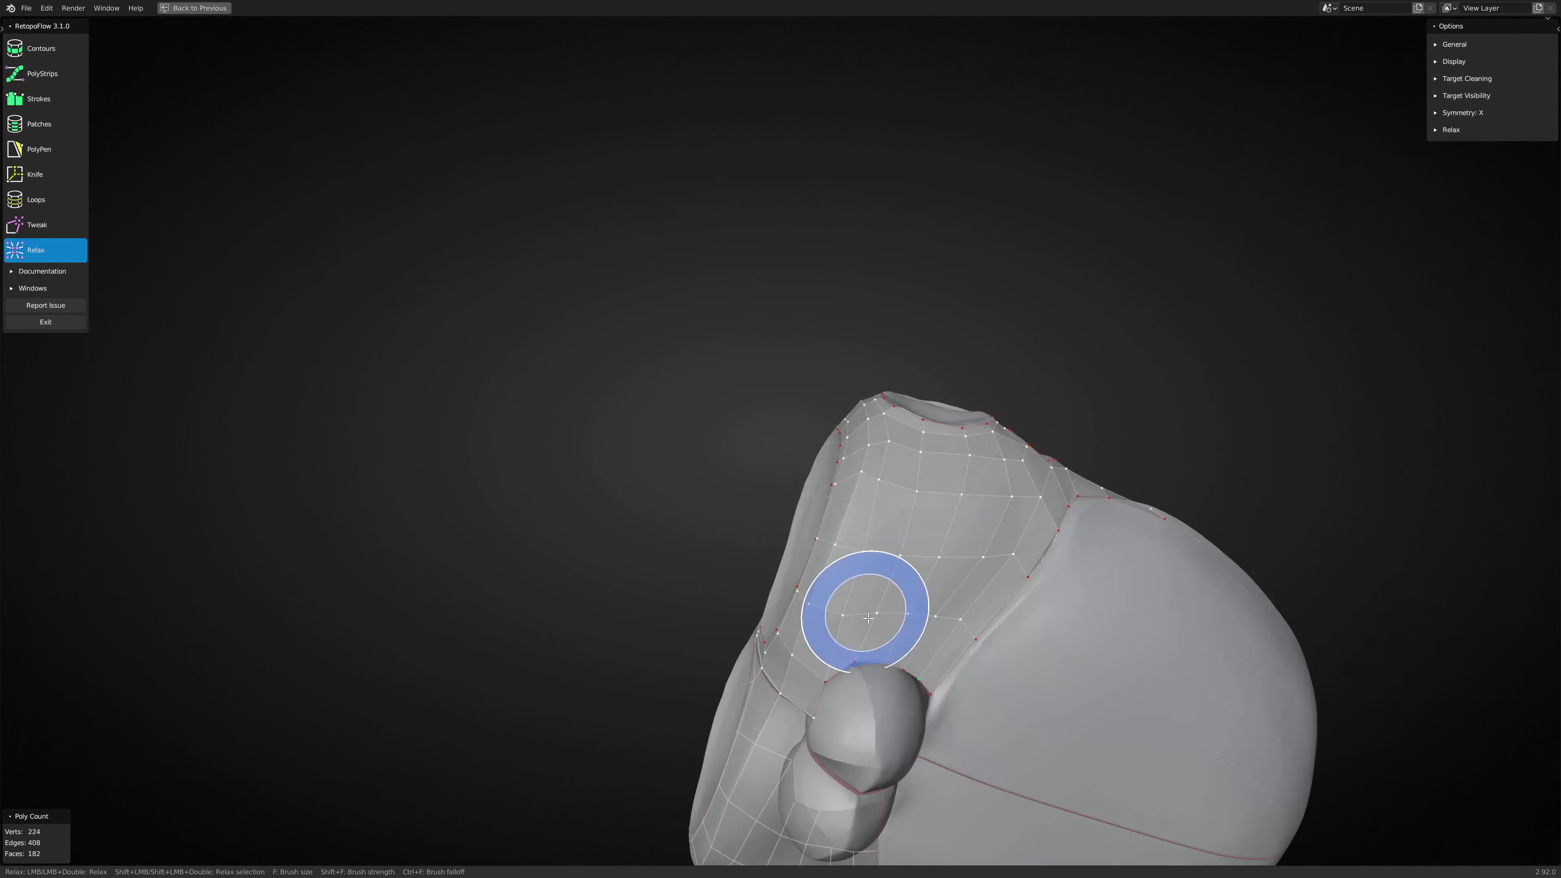
left_click(39, 149)
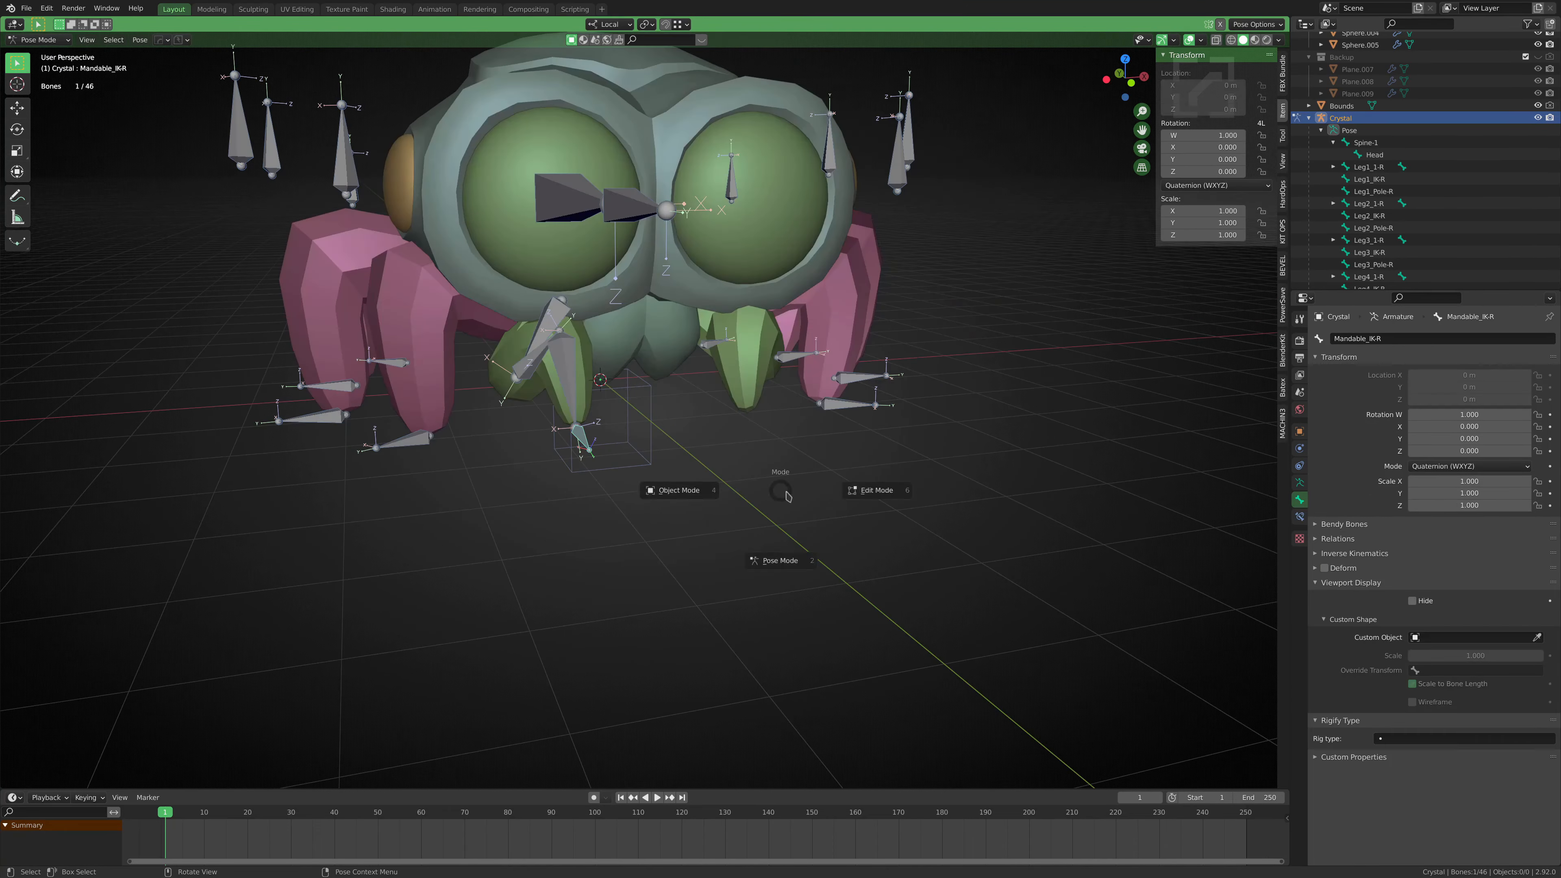
Put the spider hero's armature into Pose Mode
left_click(876, 491)
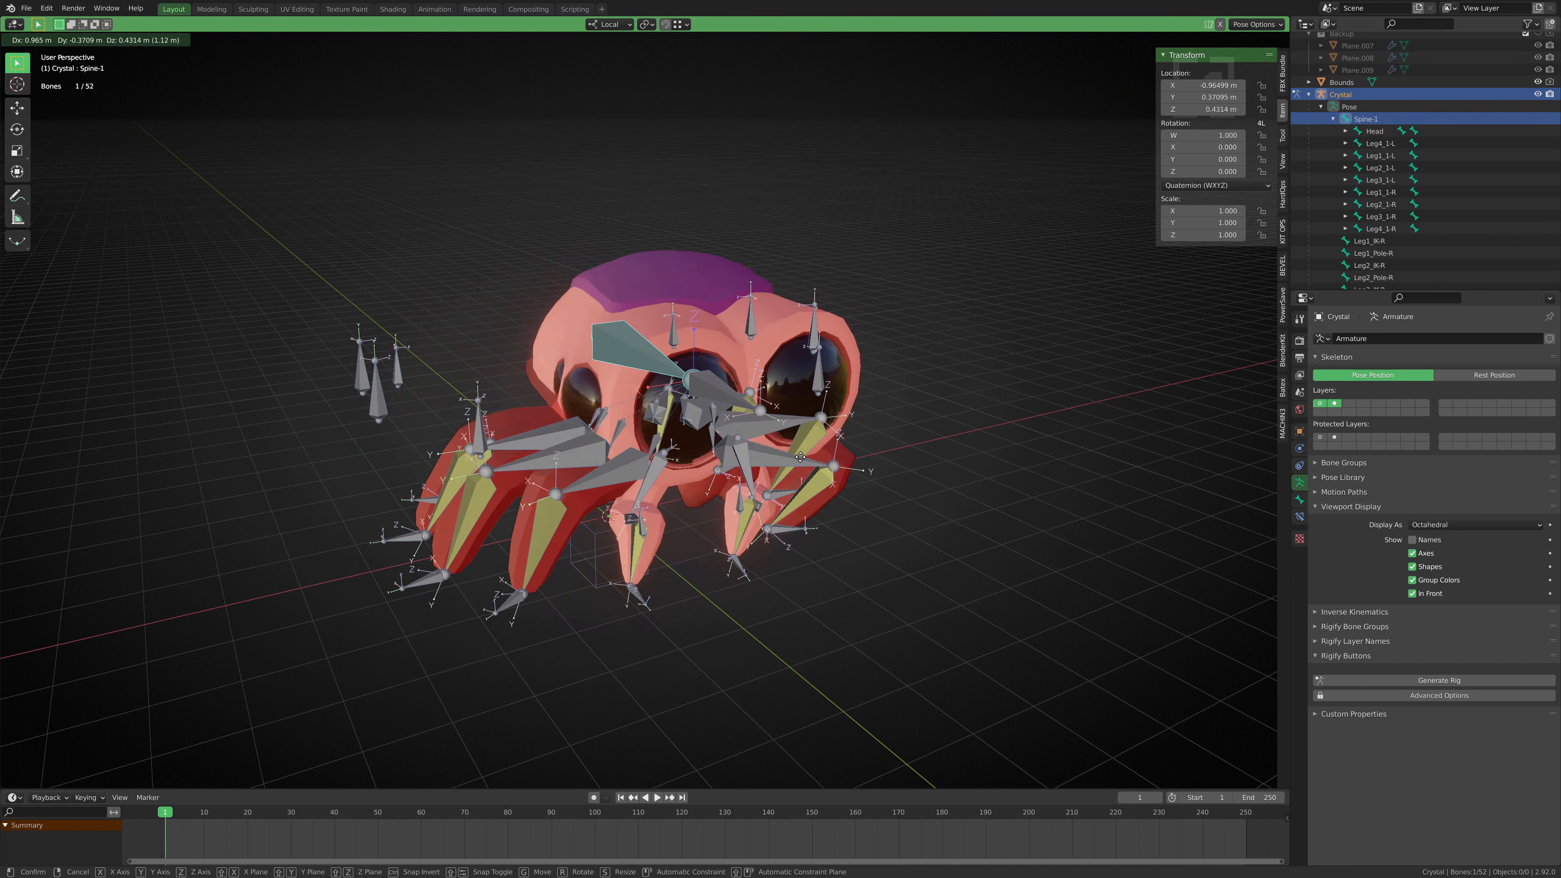
Move the Spine-1 root bone so the whole red spider shifts slightly back
left_click_drag(801, 457, 779, 458)
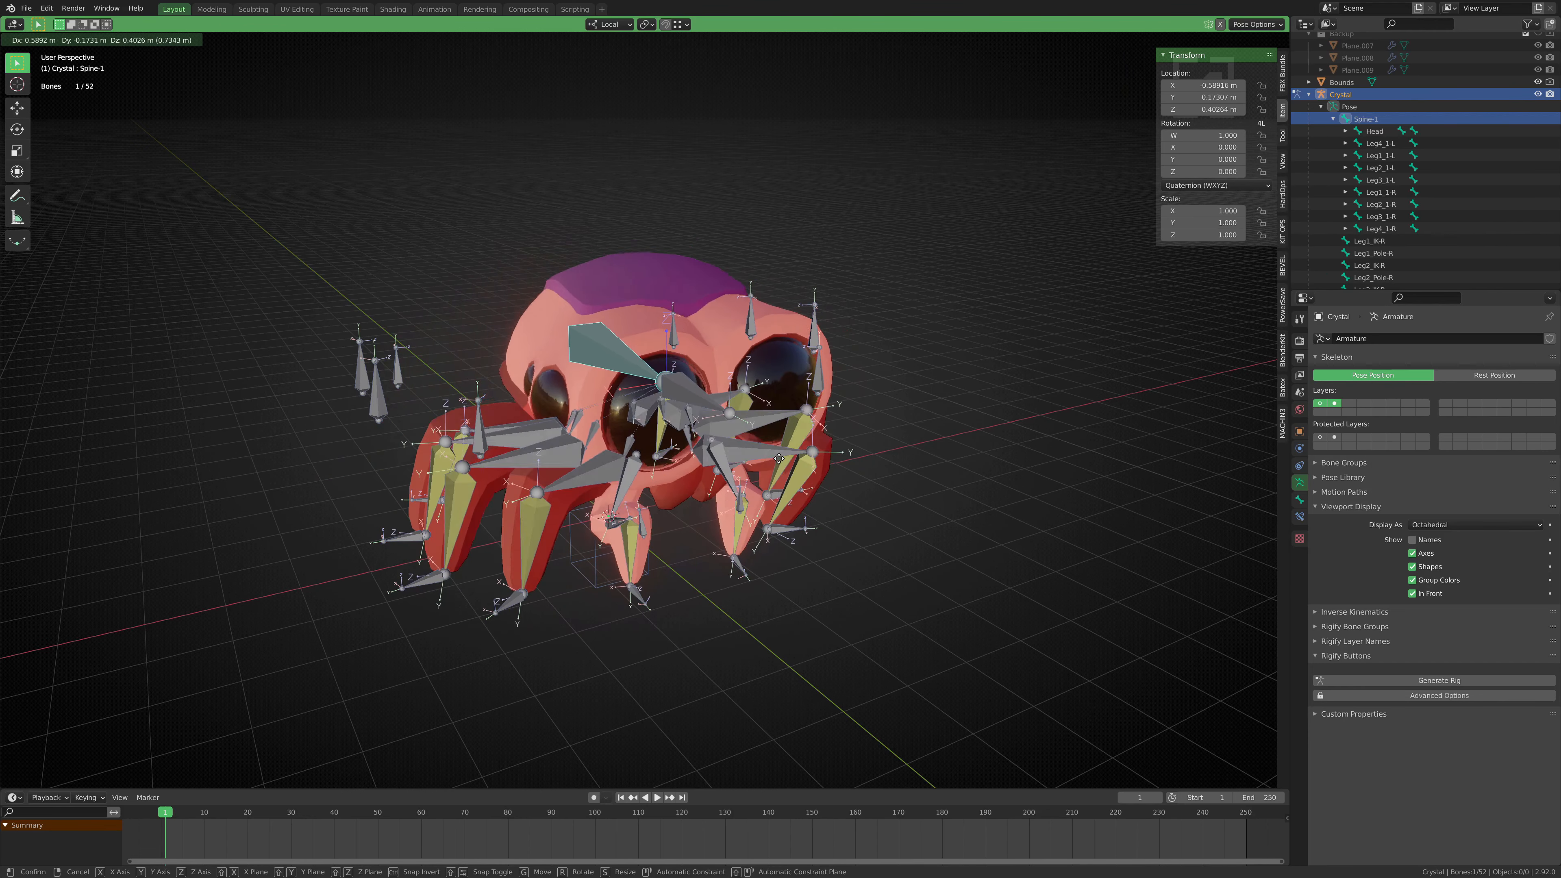